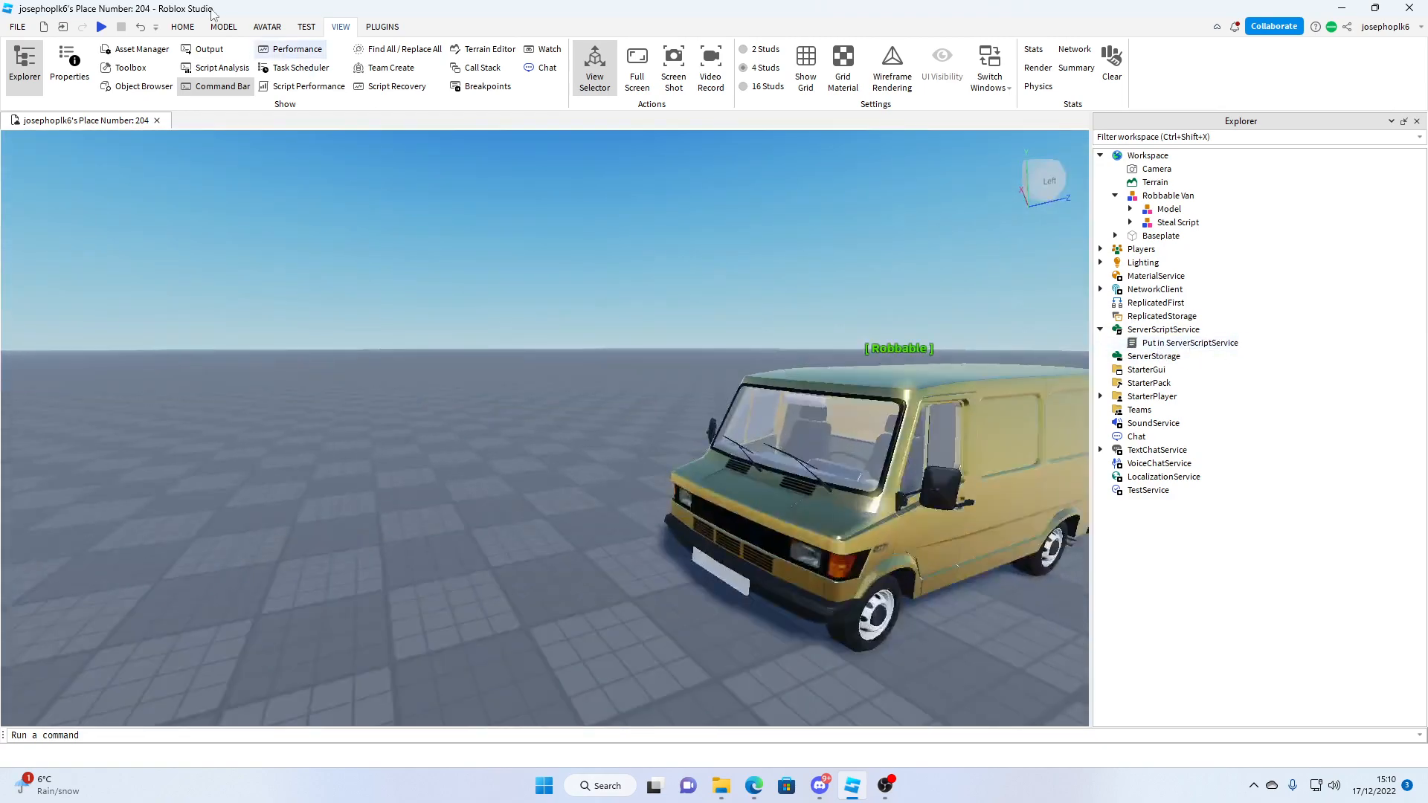
- Play-test the van robbery and confirm the player's WalletData value reads 100 in Properties
{"action": "left_click", "coordinate": [98, 27]}
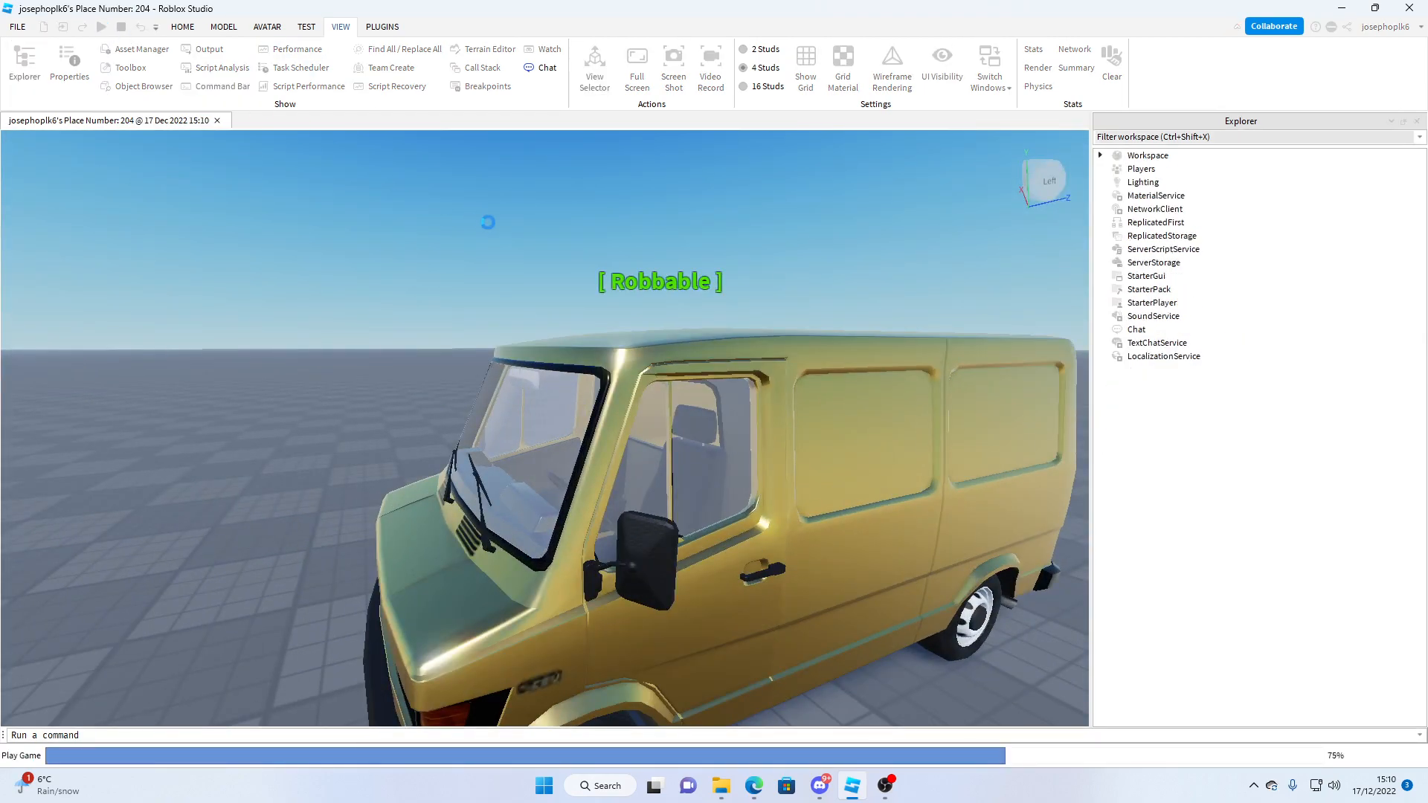
{"action": "left_click", "coordinate": [97, 27]}
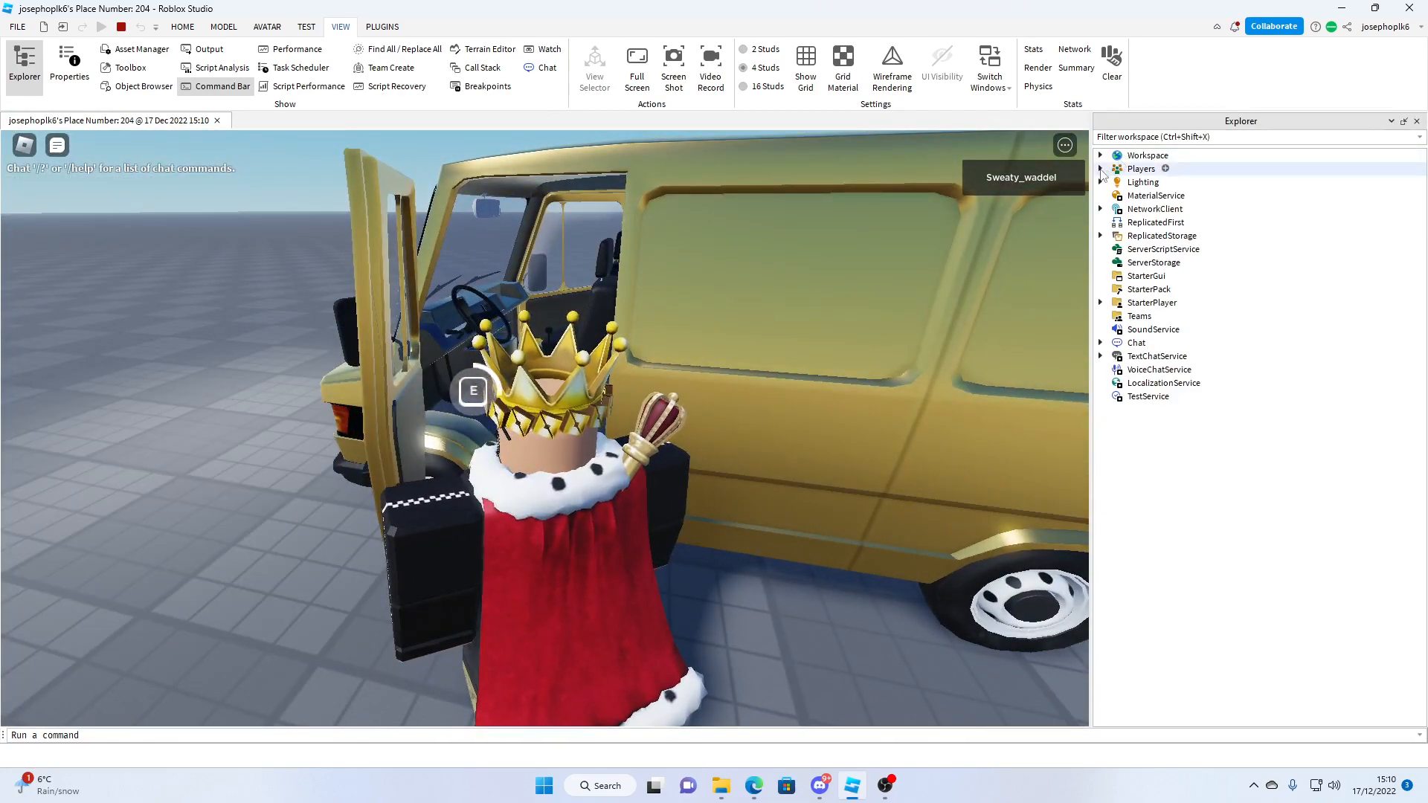
{"action": "left_click", "coordinate": [1100, 168]}
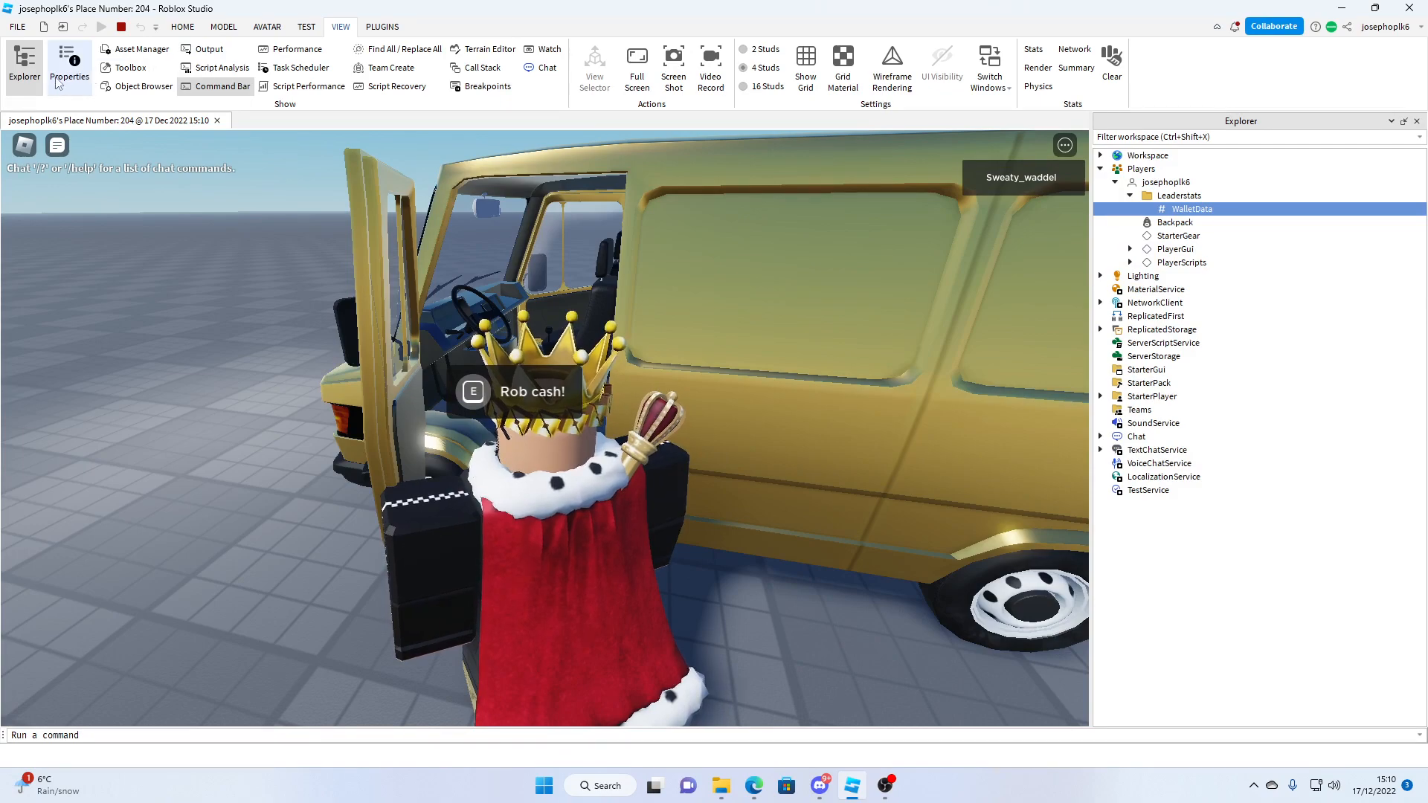
{"action": "left_click", "coordinate": [1191, 208]}
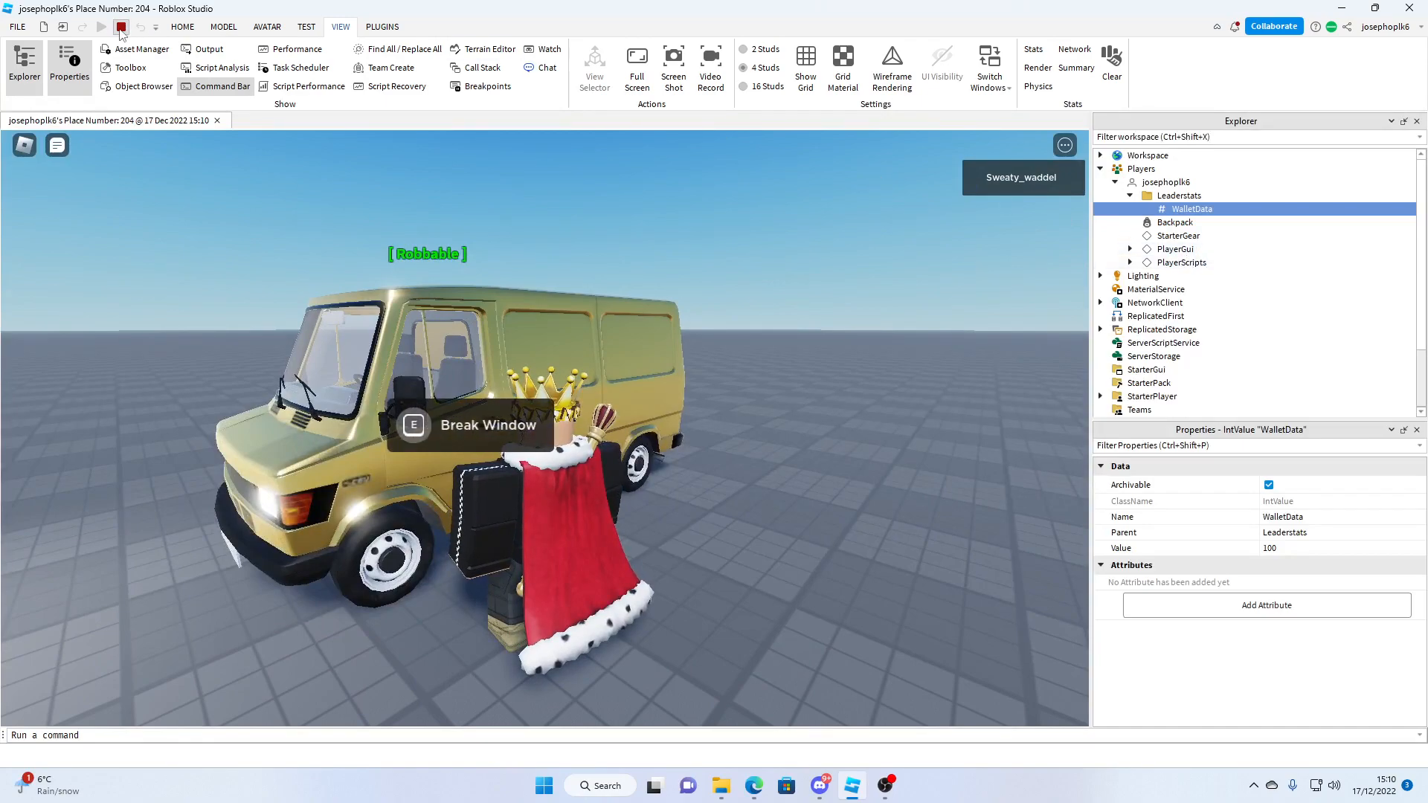
- Stop the play test and expand the Robbable Van's Steal Script hierarchy
{"action": "left_click", "coordinate": [116, 26]}
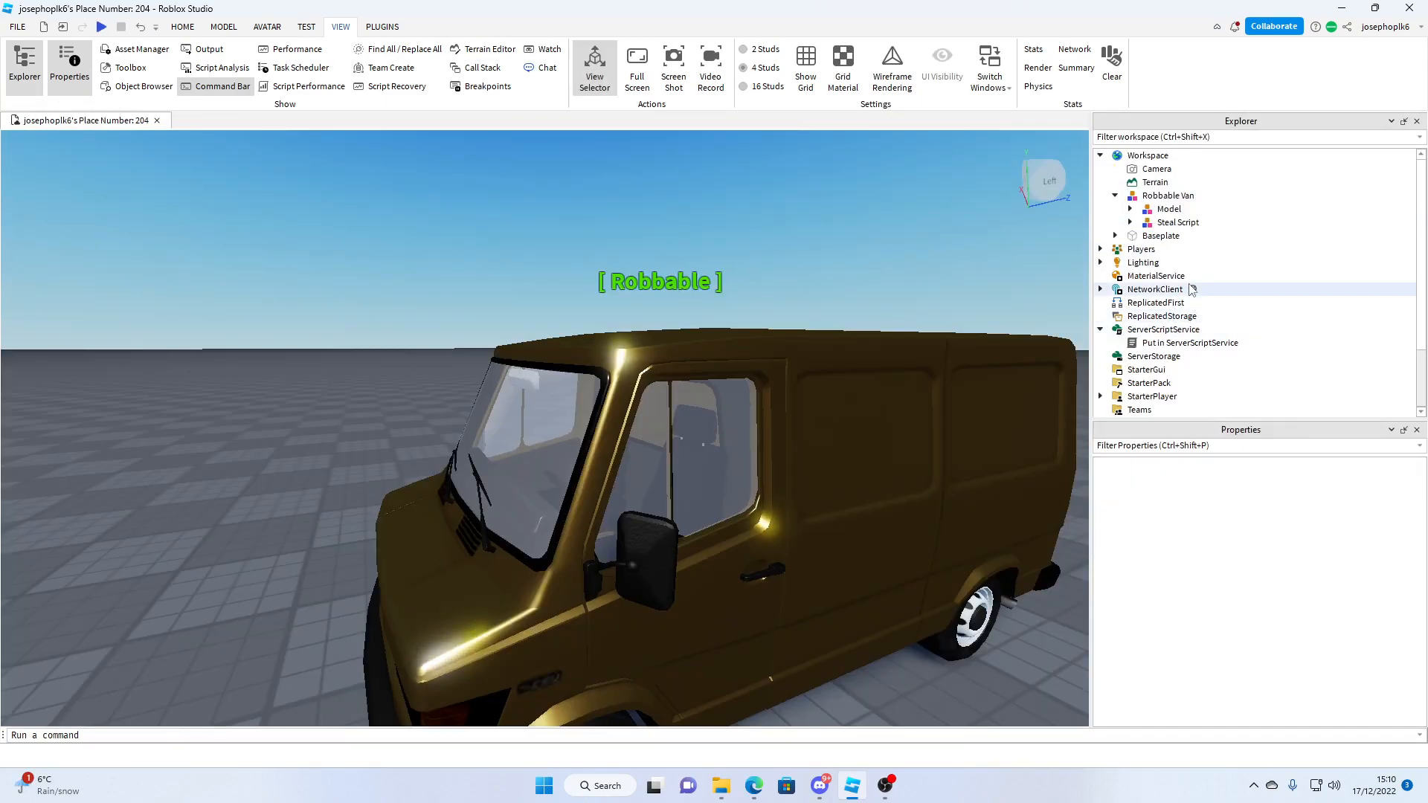
{"action": "left_click", "coordinate": [1130, 223]}
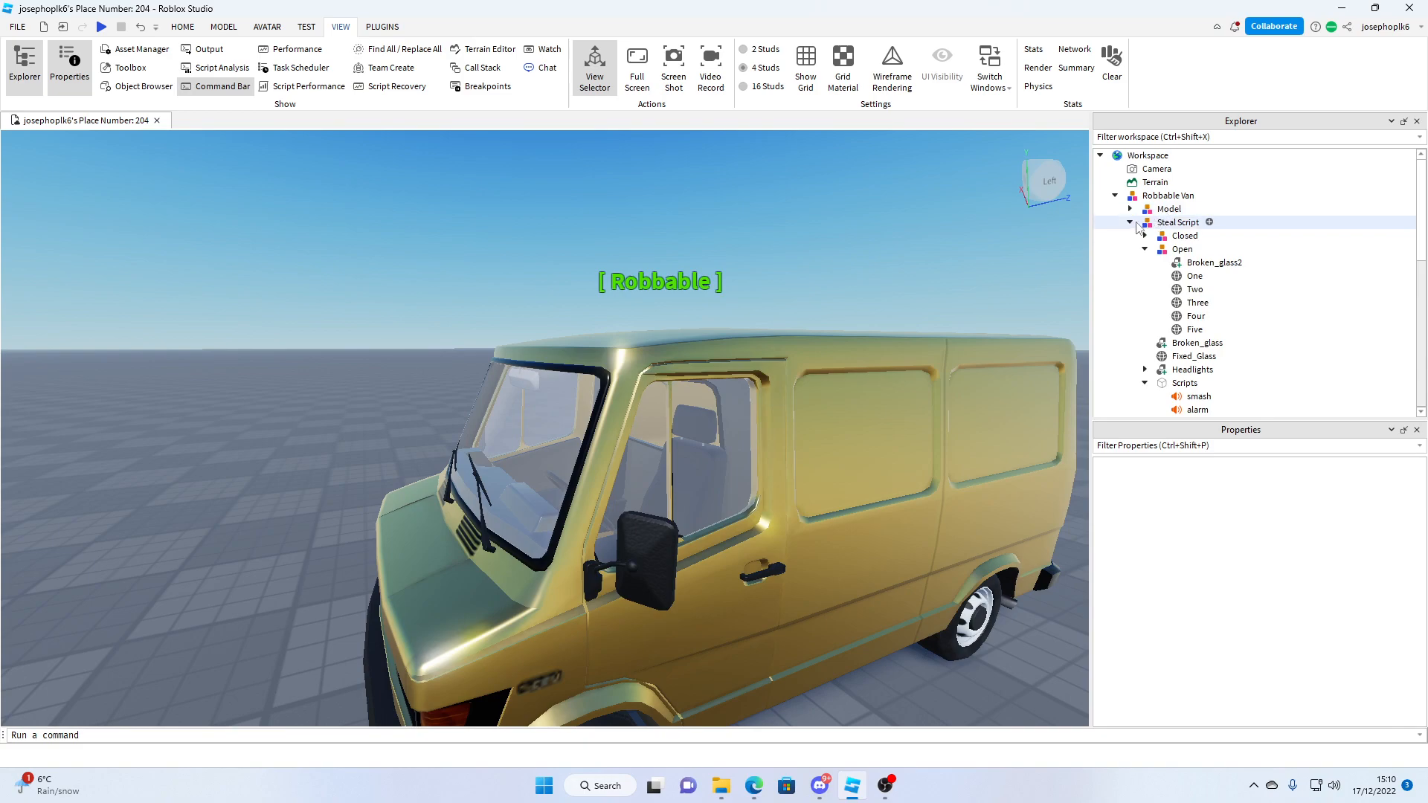
{"action": "left_click", "coordinate": [1166, 208]}
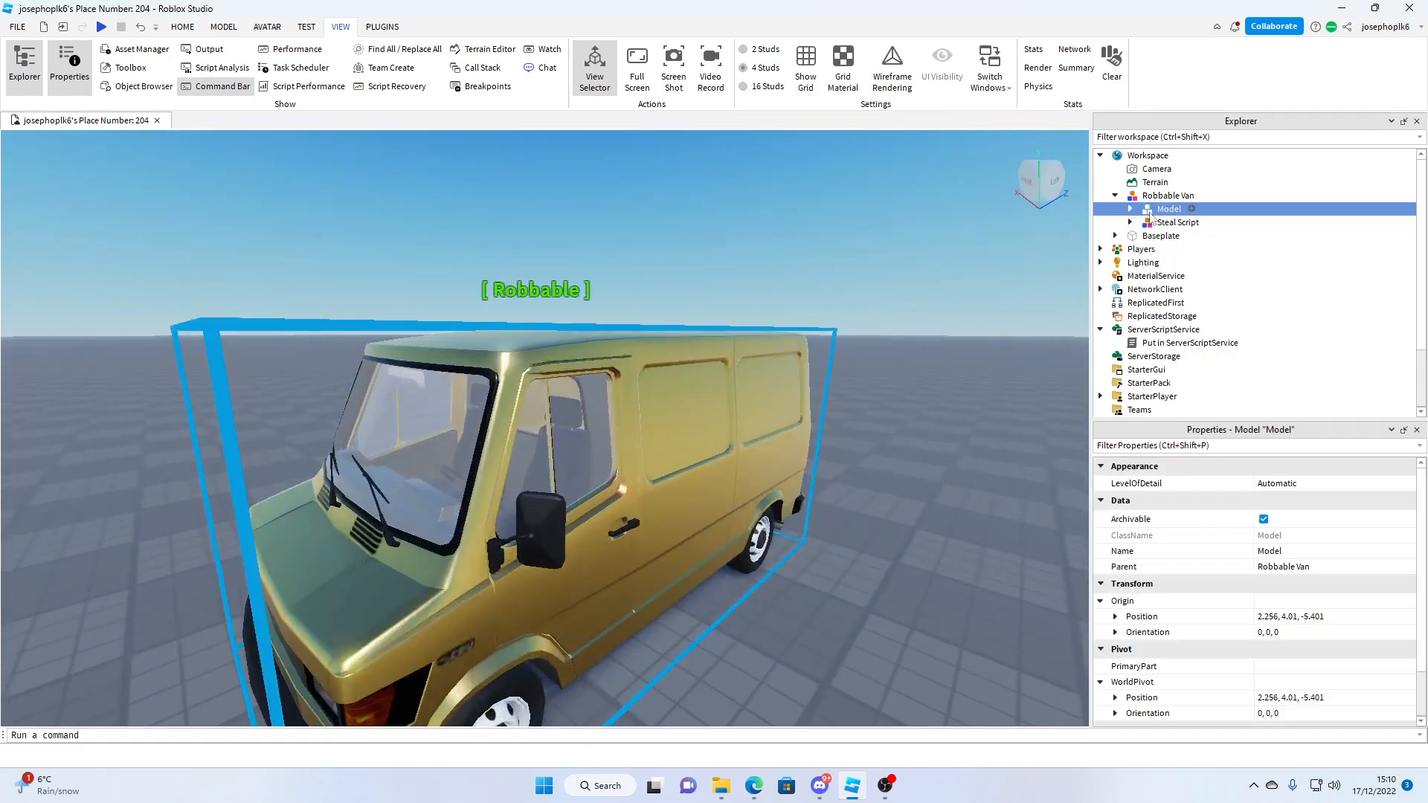
{"action": "left_click", "coordinate": [1179, 221]}
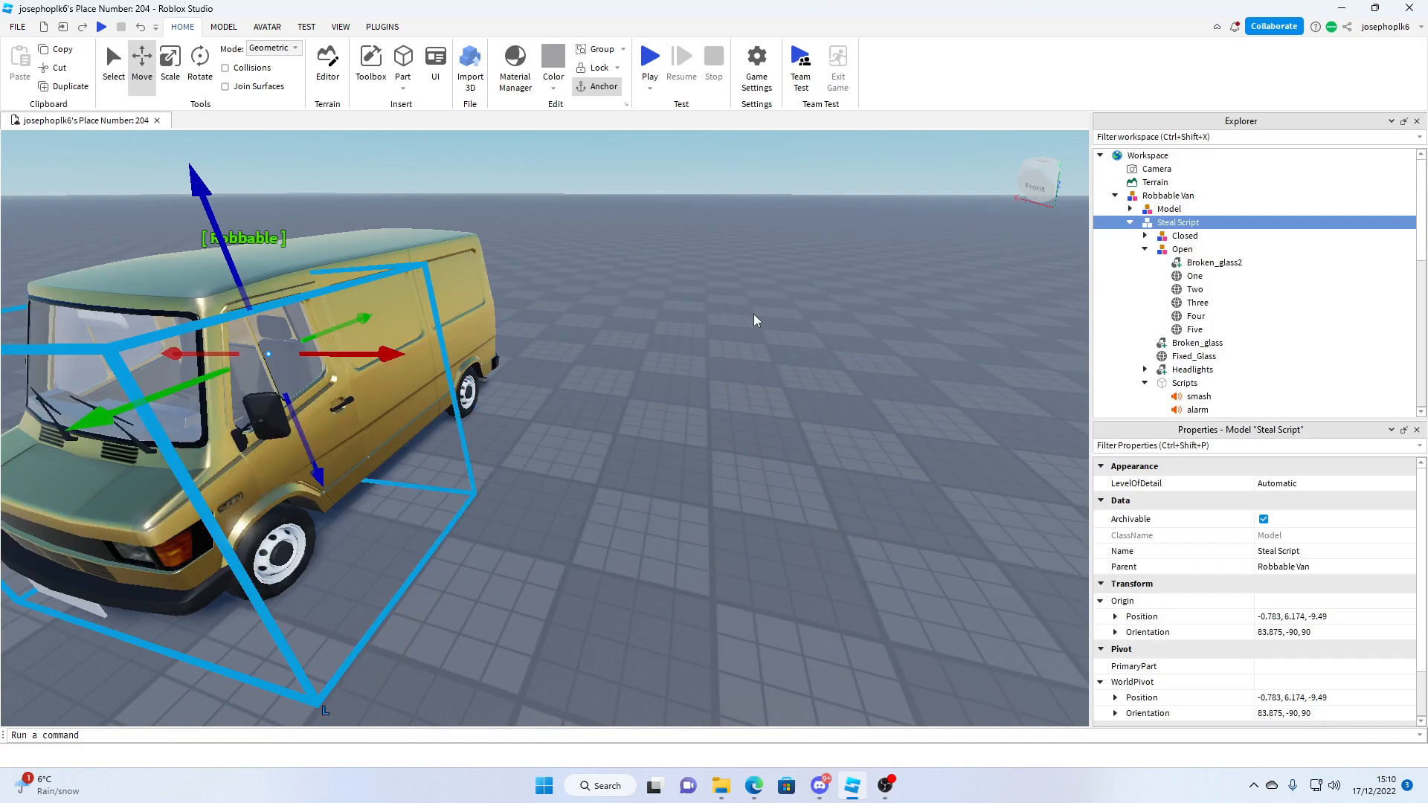
- Reveal the ProximityPrompt's scripts and preview the smash sound
{"action": "left_click", "coordinate": [1181, 250]}
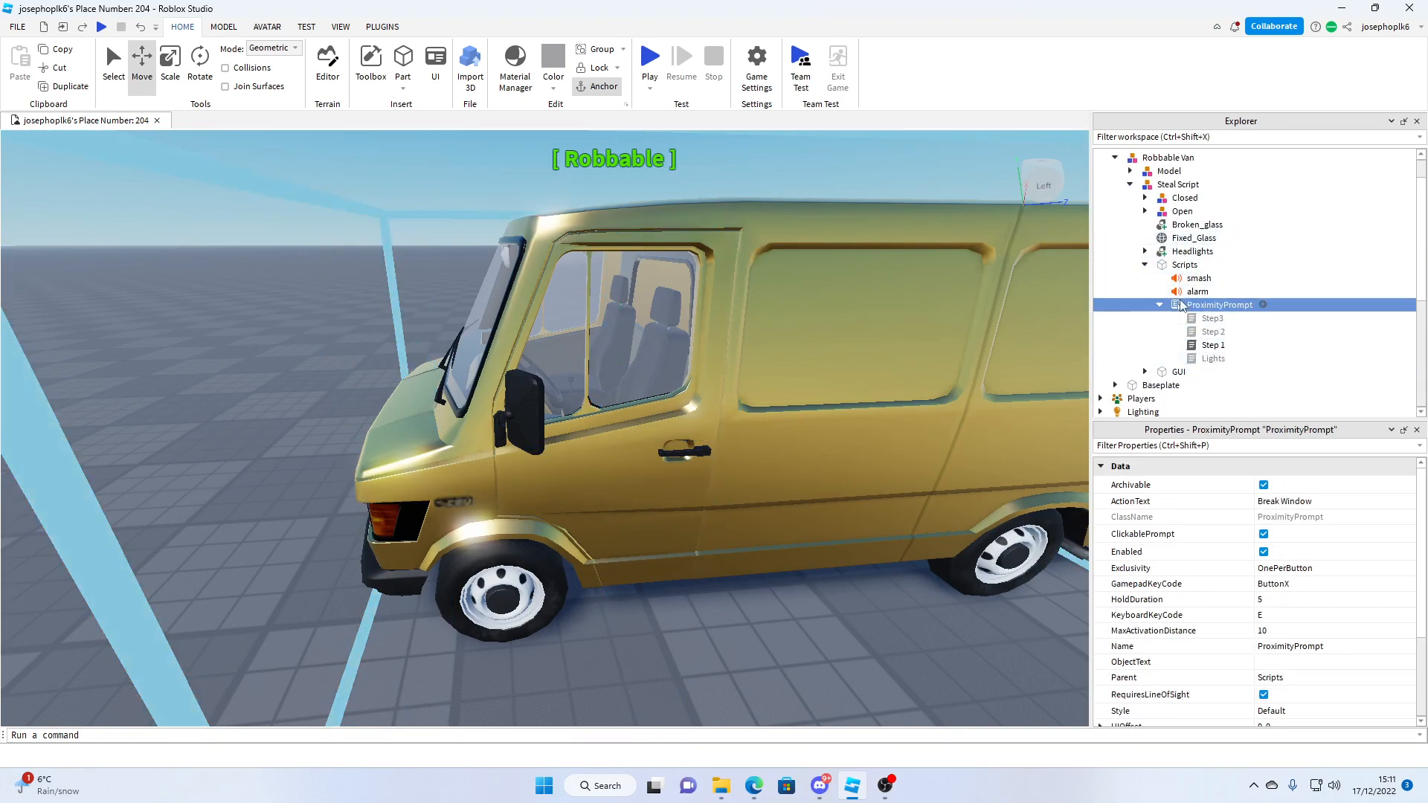
{"action": "left_click", "coordinate": [1198, 278]}
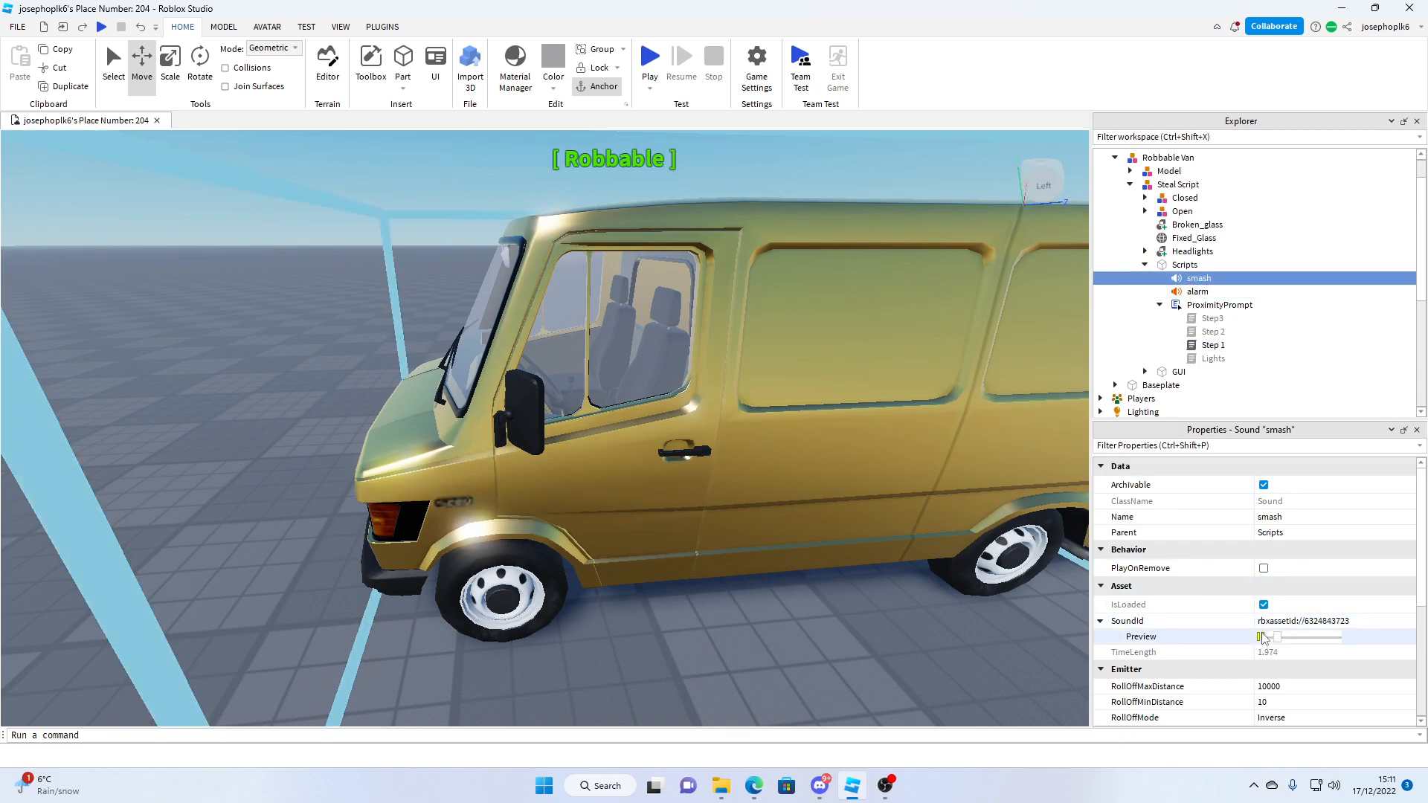
{"action": "left_click", "coordinate": [1196, 291]}
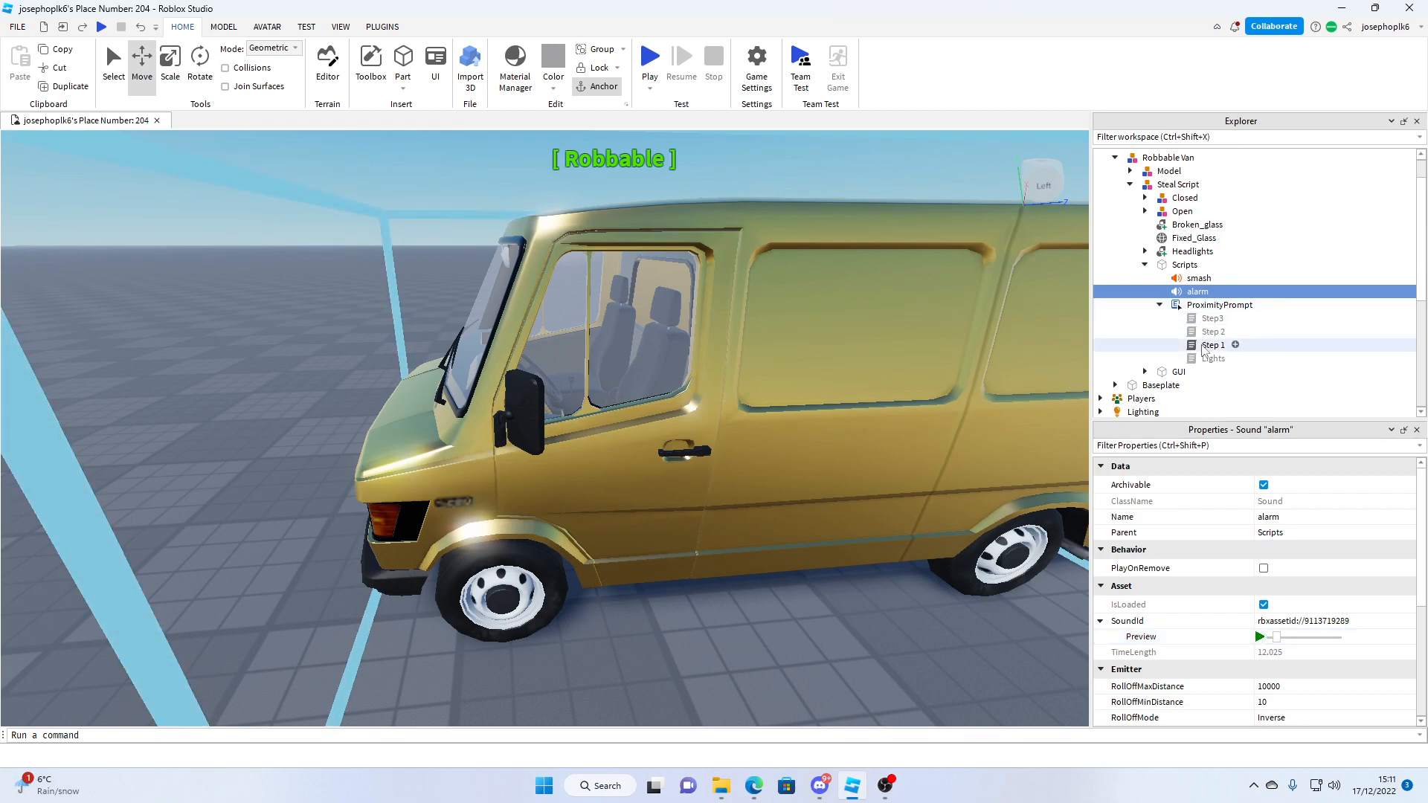
- Read the Step 1 script, checking Fixed_Glass and Name1, then view the disabled Lights script
{"action": "double_click", "coordinate": [1211, 345]}
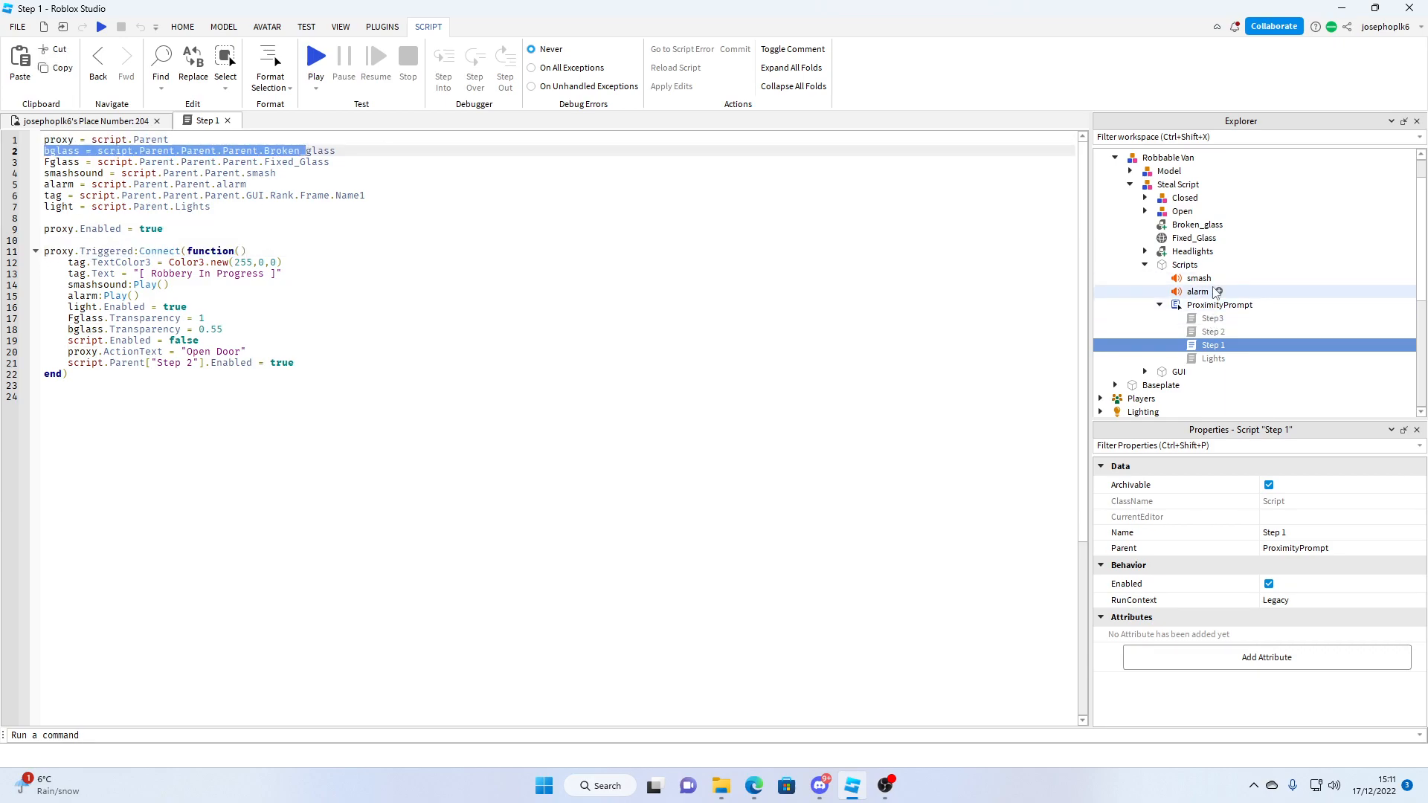
{"action": "mouse_move", "coordinate": [54, 162]}
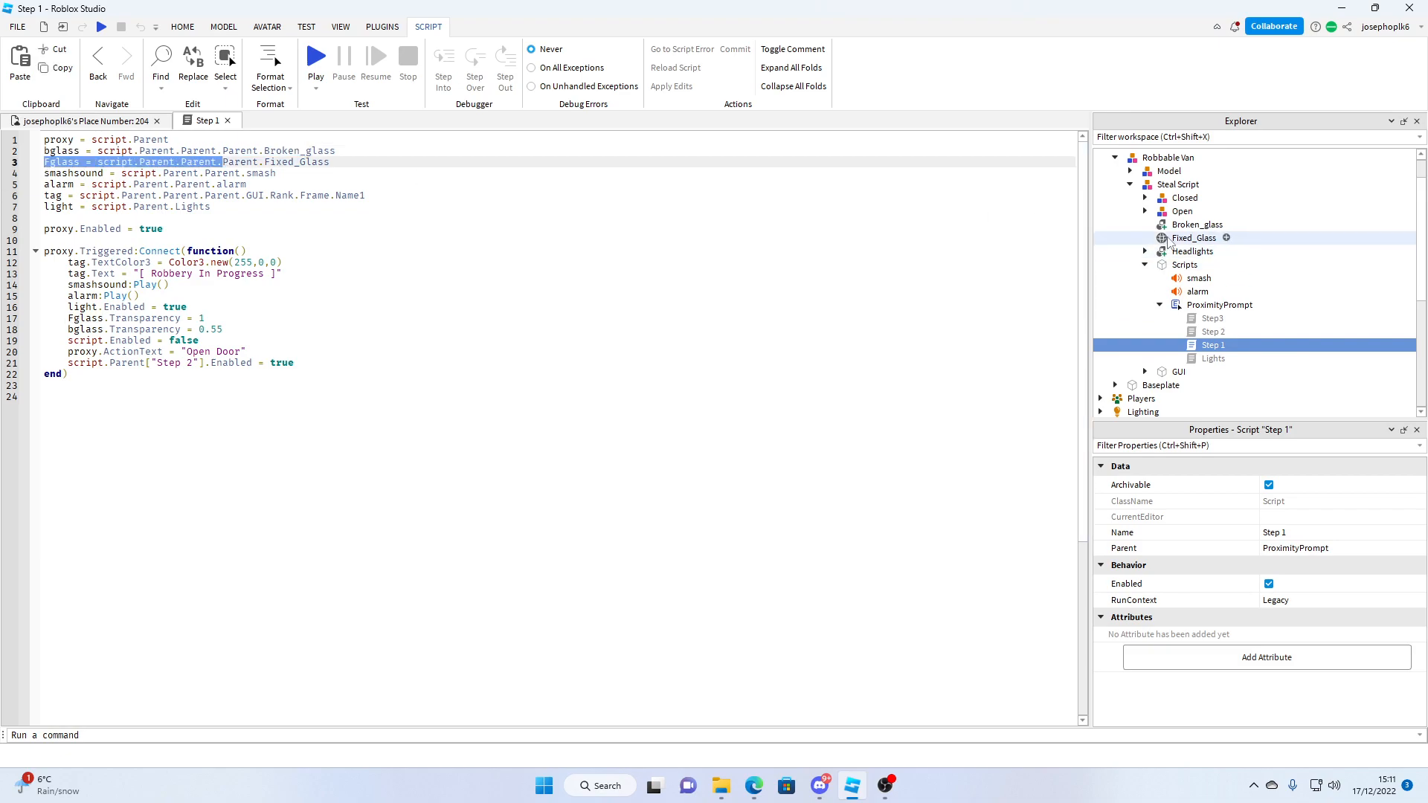
{"action": "left_click", "coordinate": [1192, 237]}
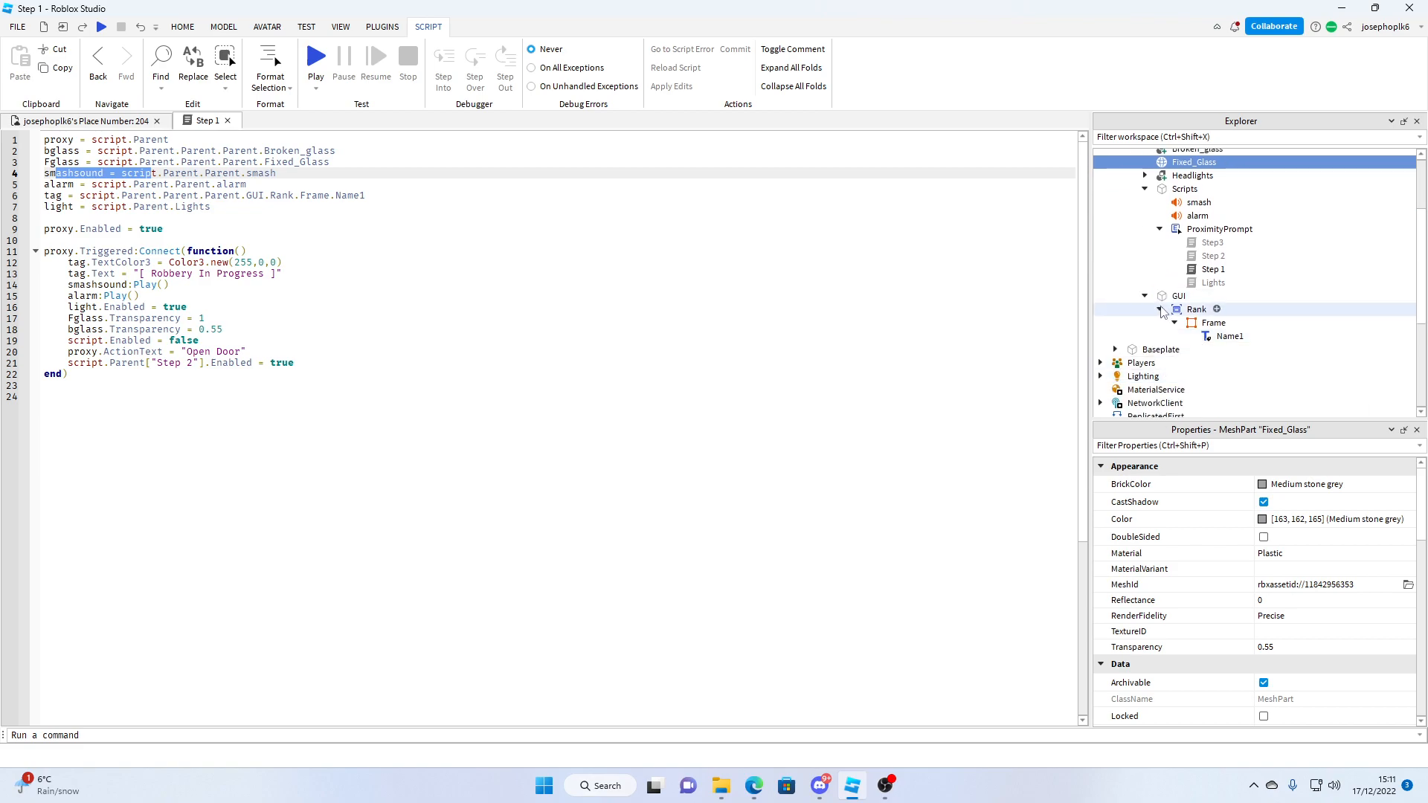
{"action": "left_click", "coordinate": [1229, 336]}
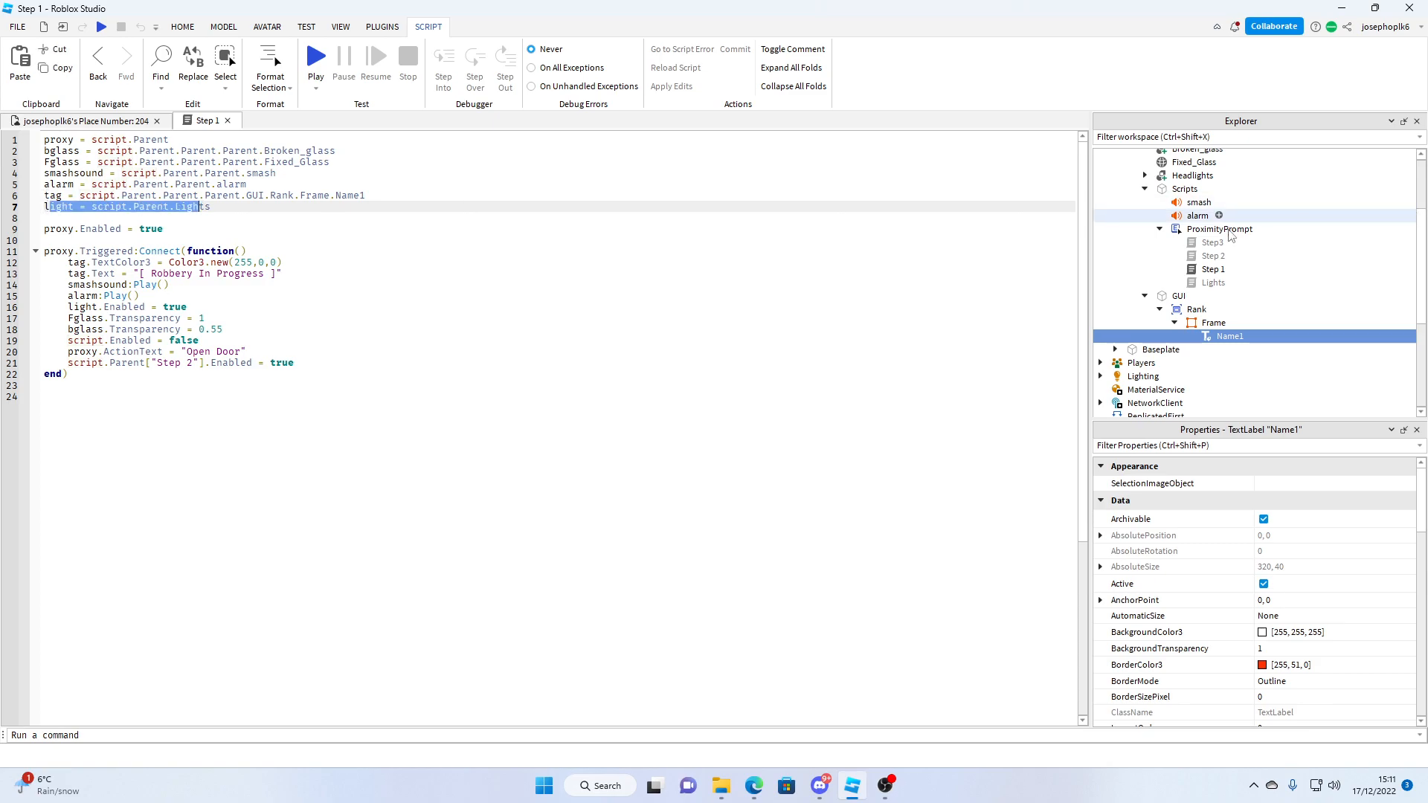
{"action": "left_click", "coordinate": [1213, 282]}
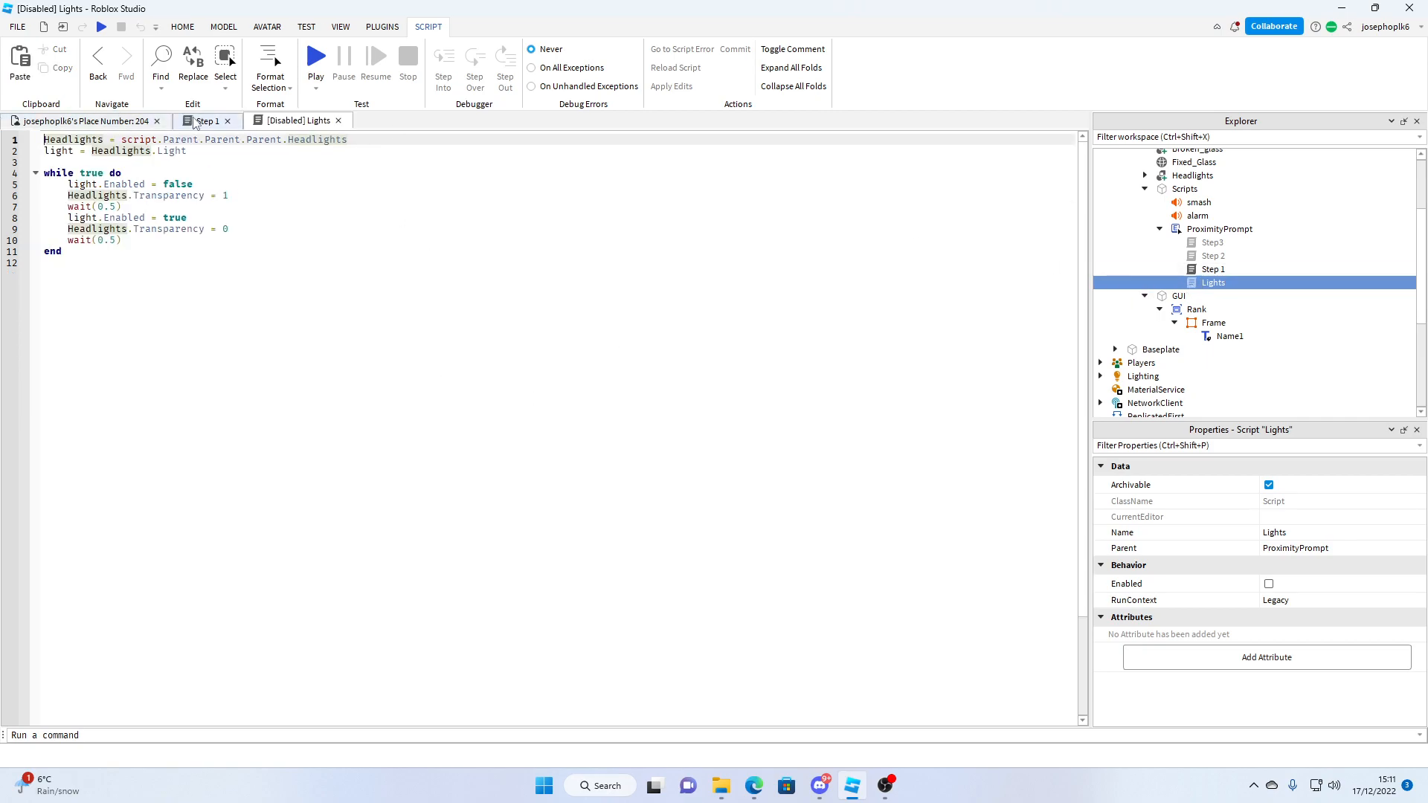
- Return to Step 1, highlight its key lines, and move on to the Step 2 script
{"action": "left_click", "coordinate": [207, 121]}
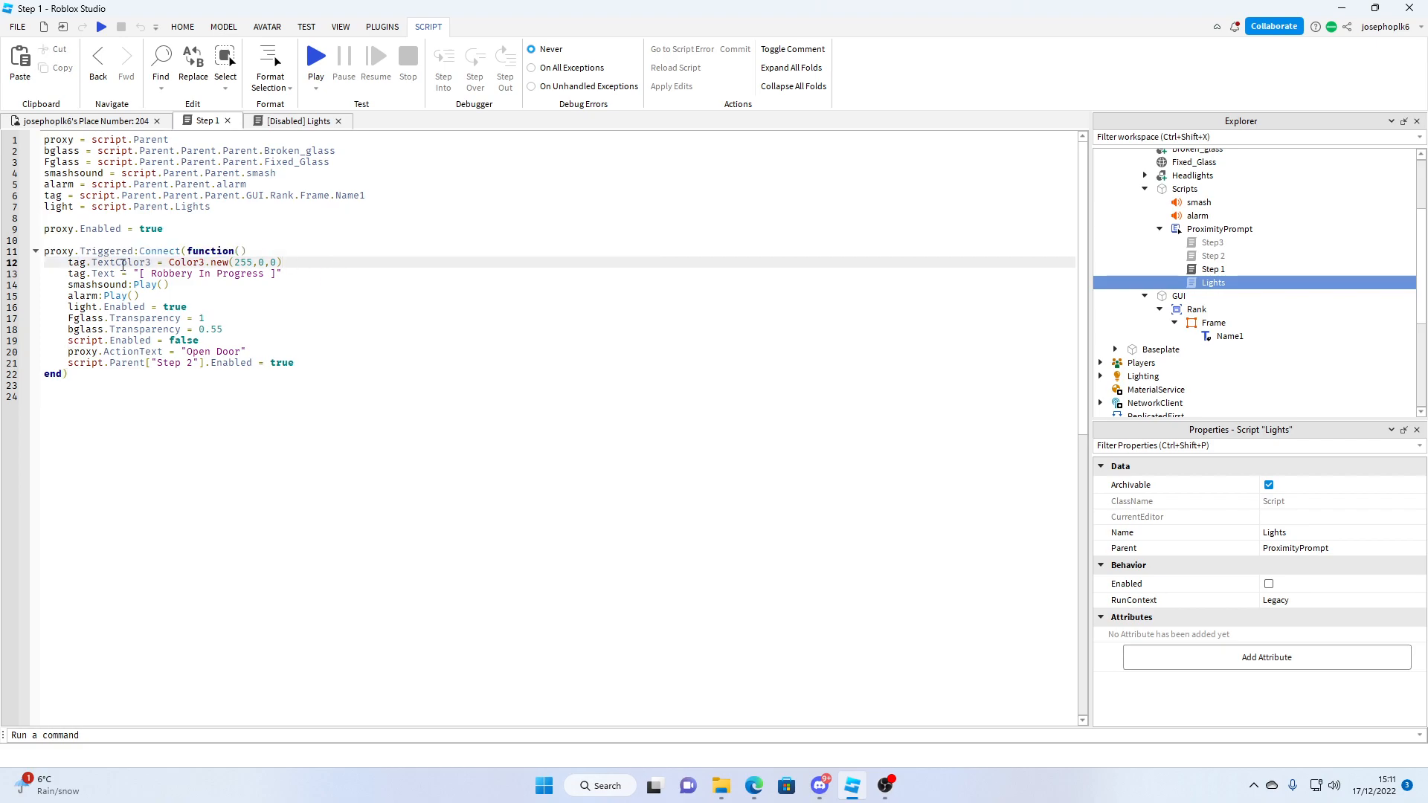
{"action": "left_click_drag", "start_coordinate": [70, 262], "coordinate": [283, 273]}
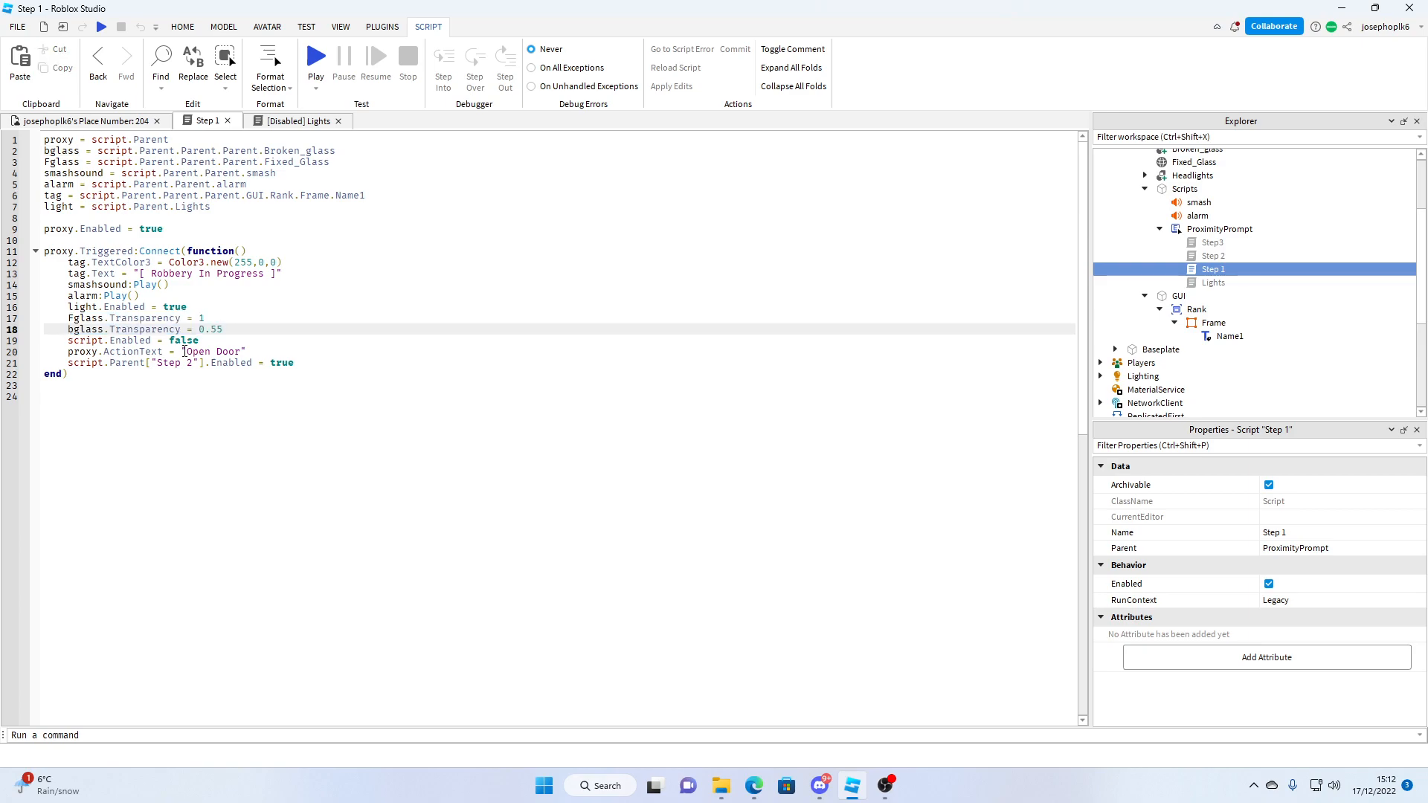
{"action": "left_click", "coordinate": [67, 386]}
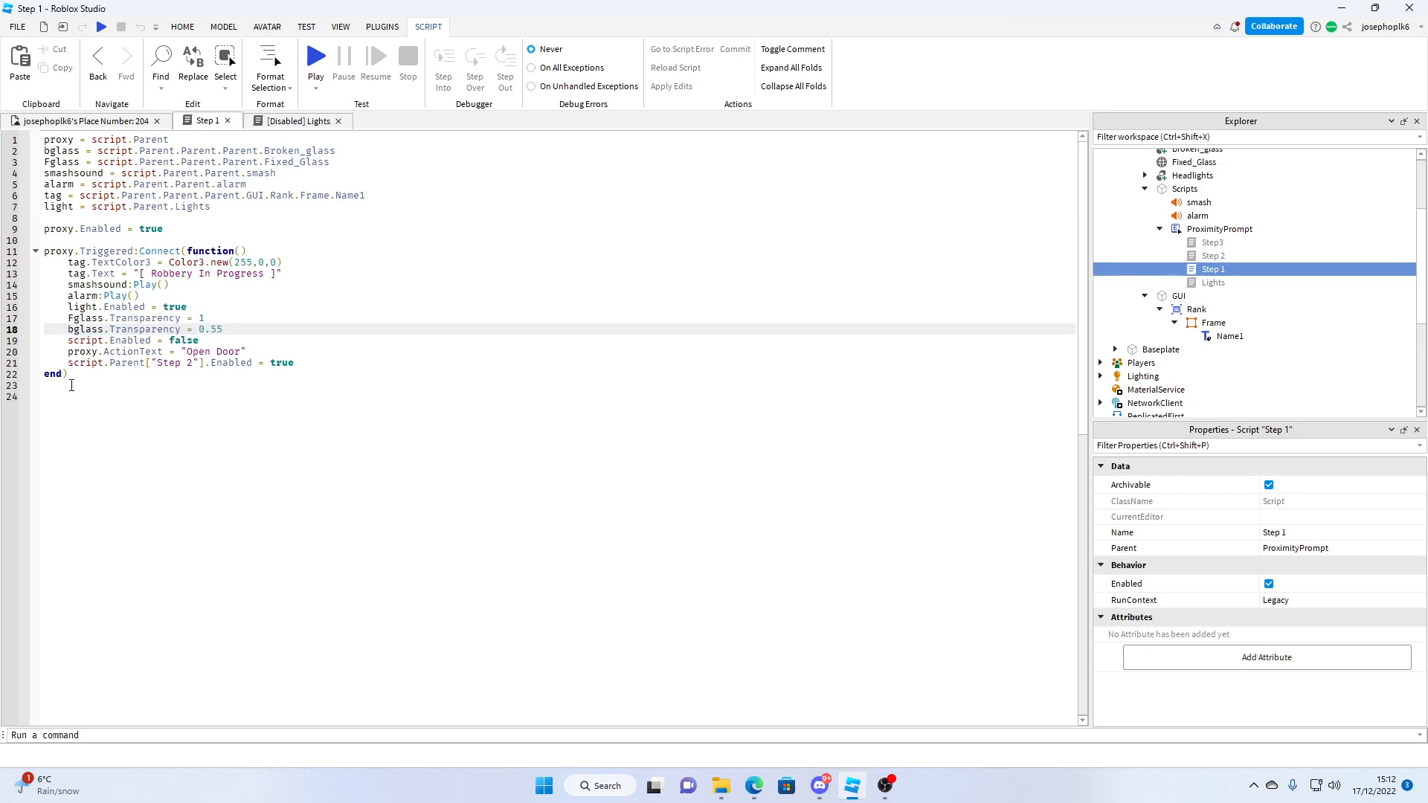
{"action": "left_click", "coordinate": [1210, 241]}
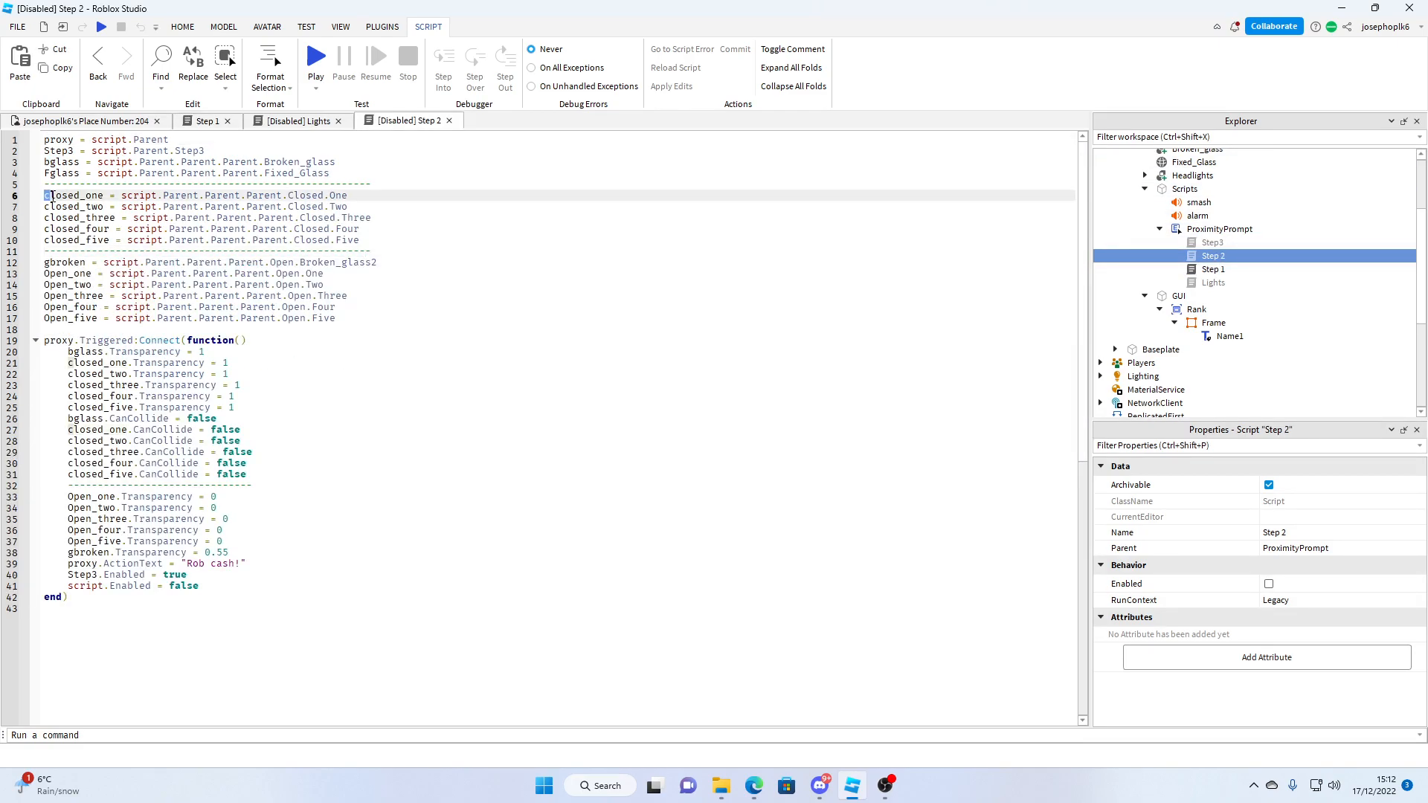
- Trace the closed_one variable to the van's Closed door model and return to Step 2
{"action": "double_click", "coordinate": [74, 195]}
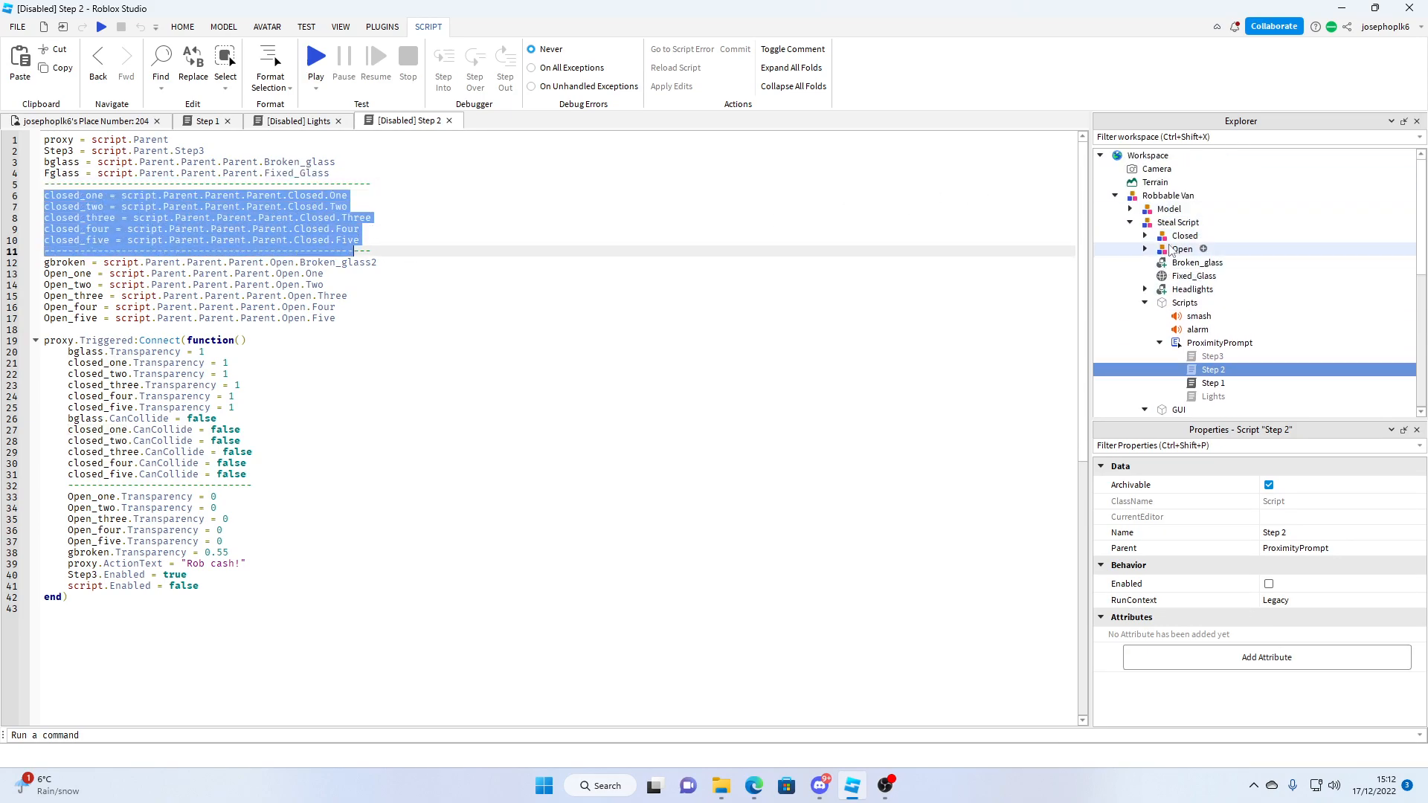
{"action": "left_click", "coordinate": [67, 120]}
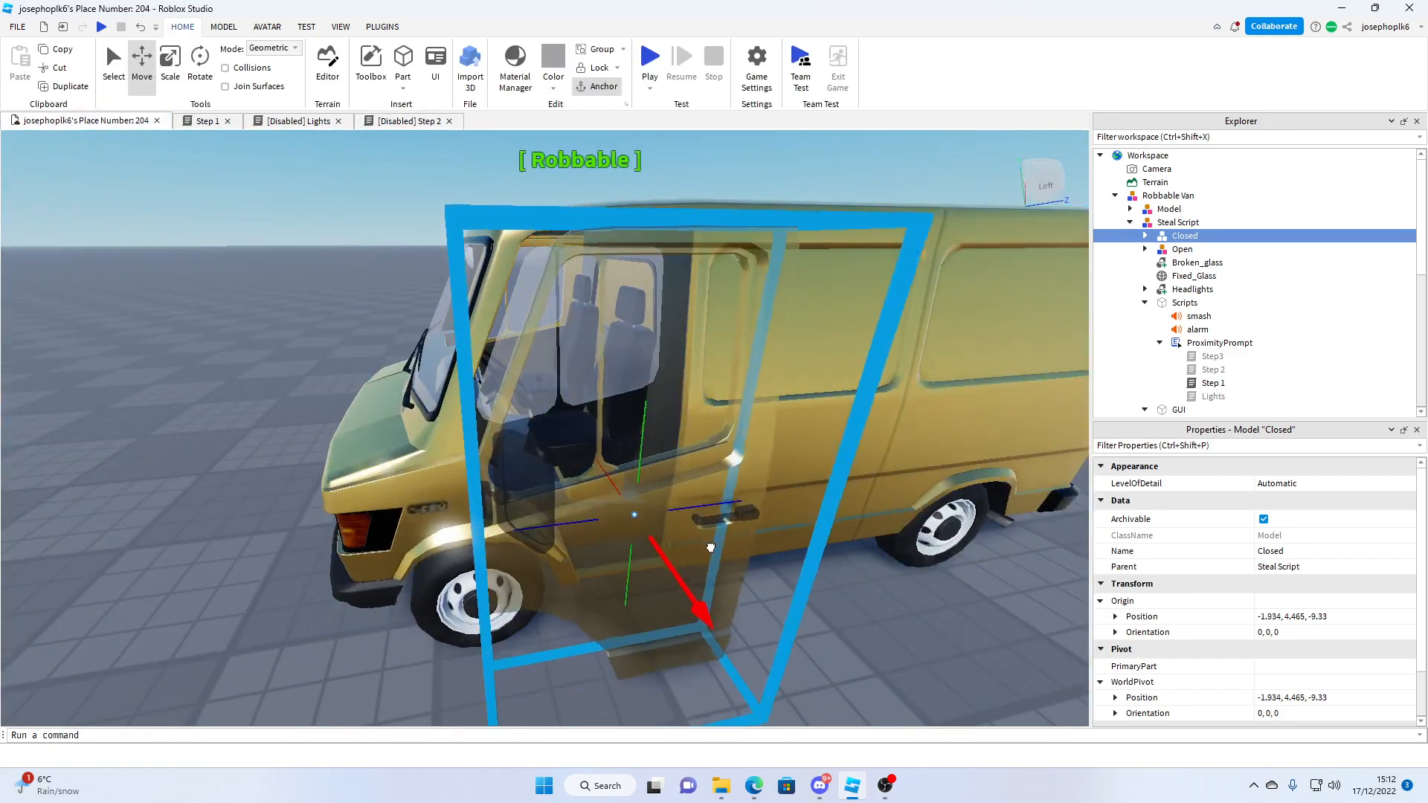
{"action": "left_click", "coordinate": [1180, 250]}
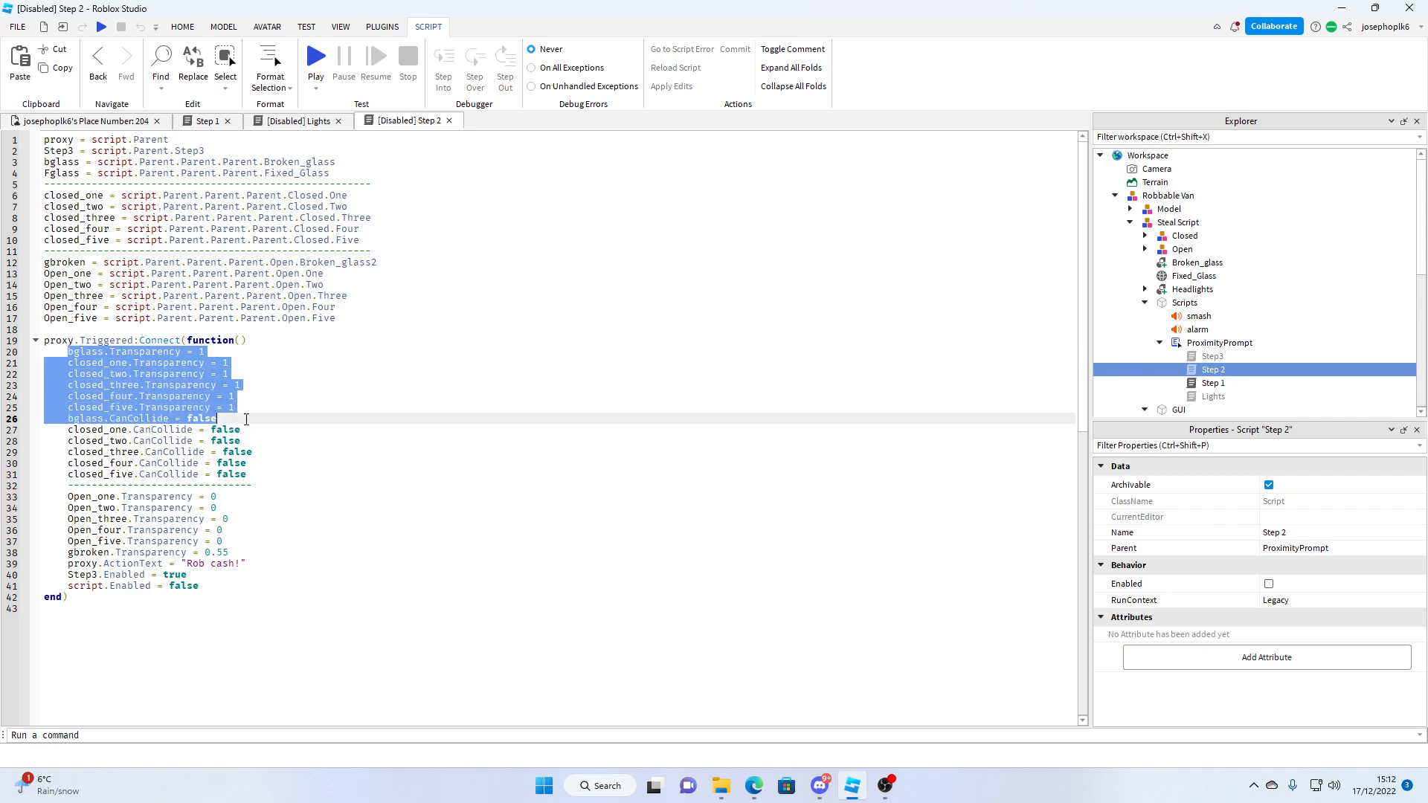
- Highlight the door transparency and collision lines, then bring up the Step3 script
{"action": "left_click_drag", "start_coordinate": [217, 418], "coordinate": [170, 497]}
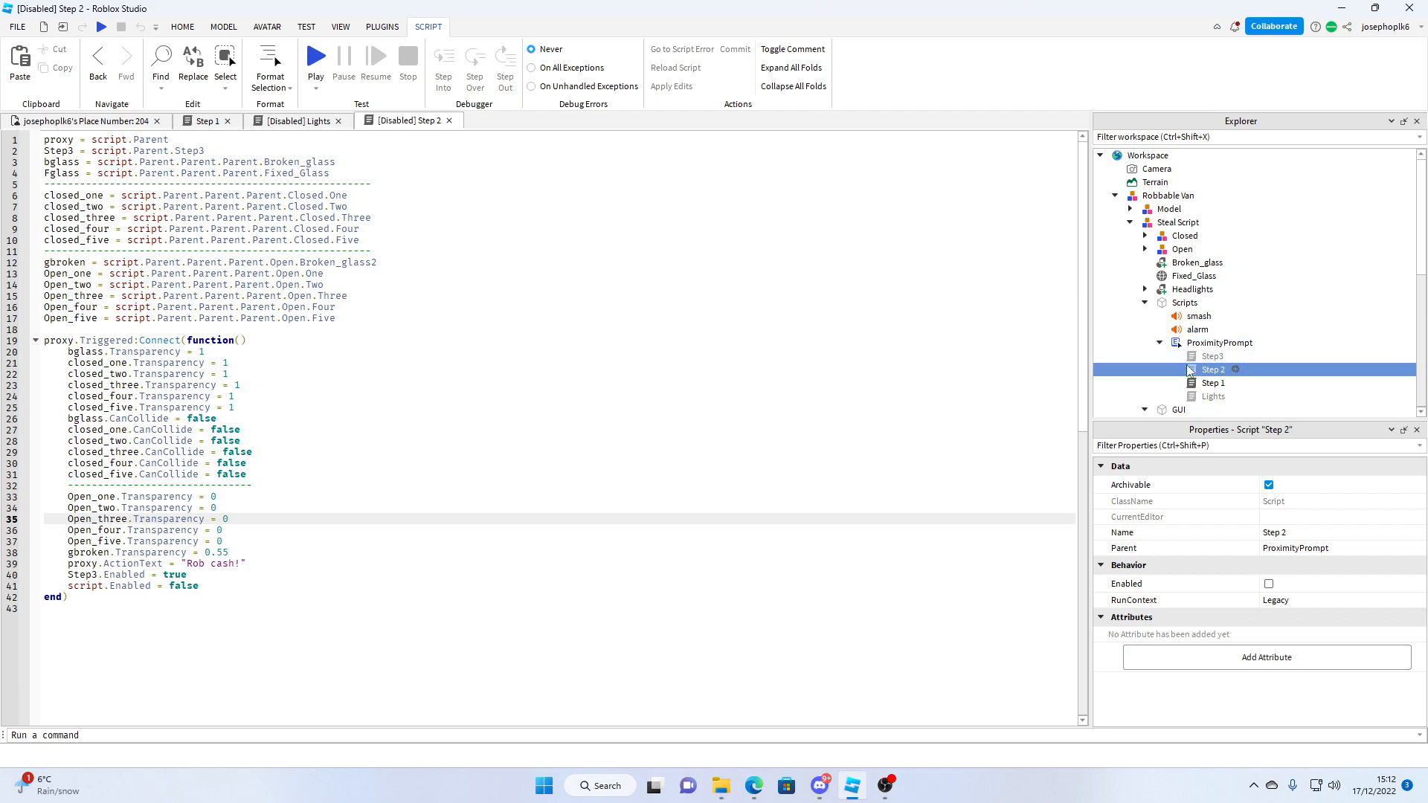
{"action": "left_click", "coordinate": [1212, 355]}
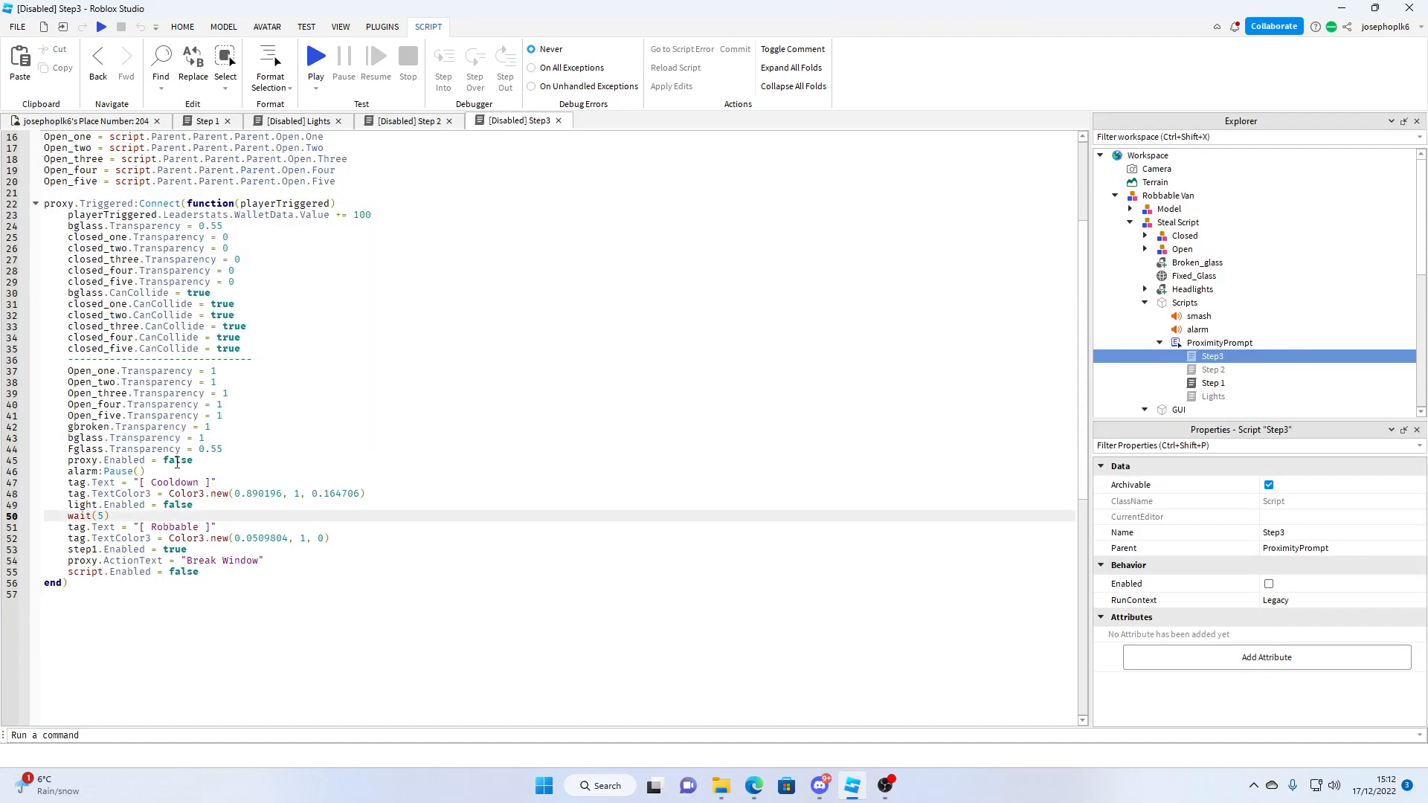
- Comment the wait(5) line with '-- This is where to change cooldown'
{"action": "type", "text": "-- T"}
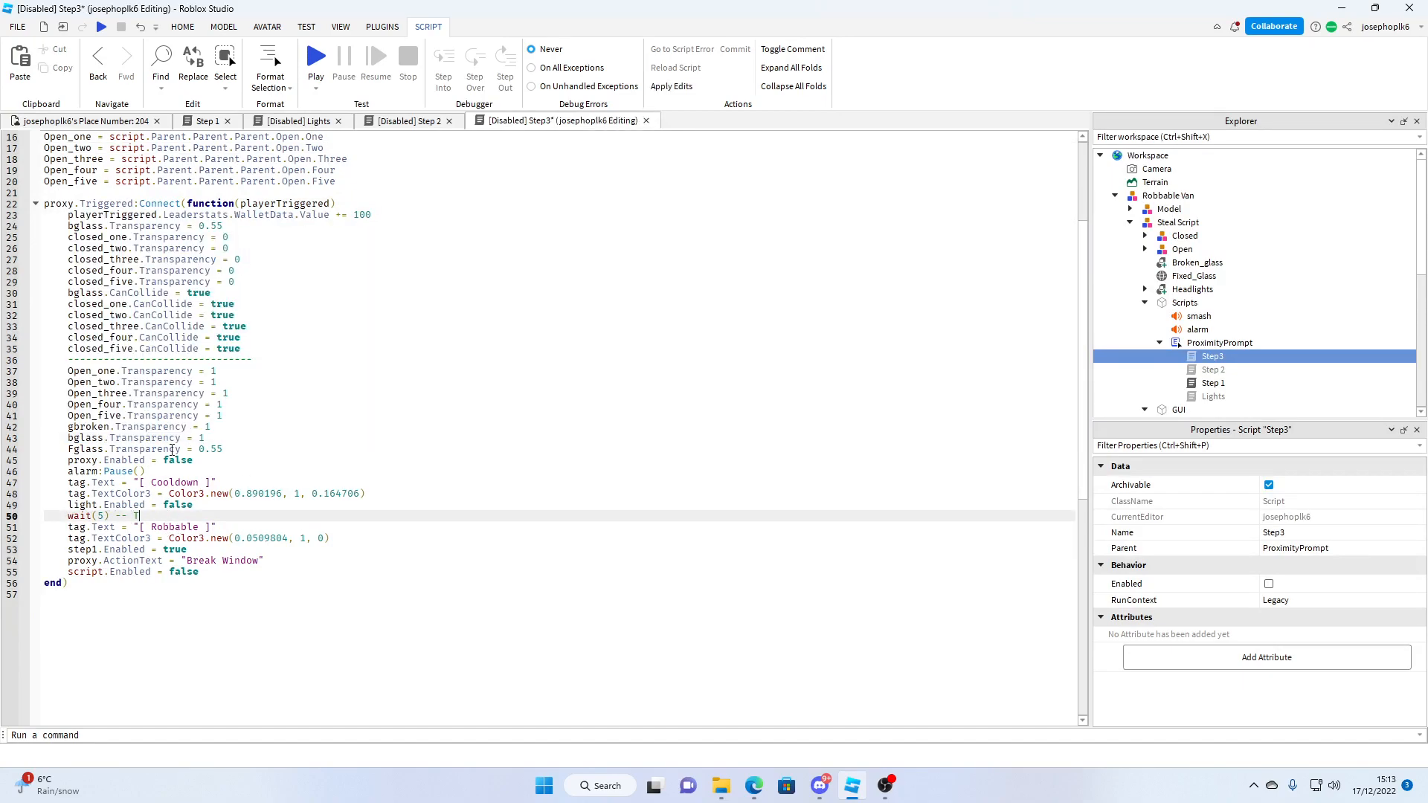
{"action": "type", "text": "his is where to change cooldown"}
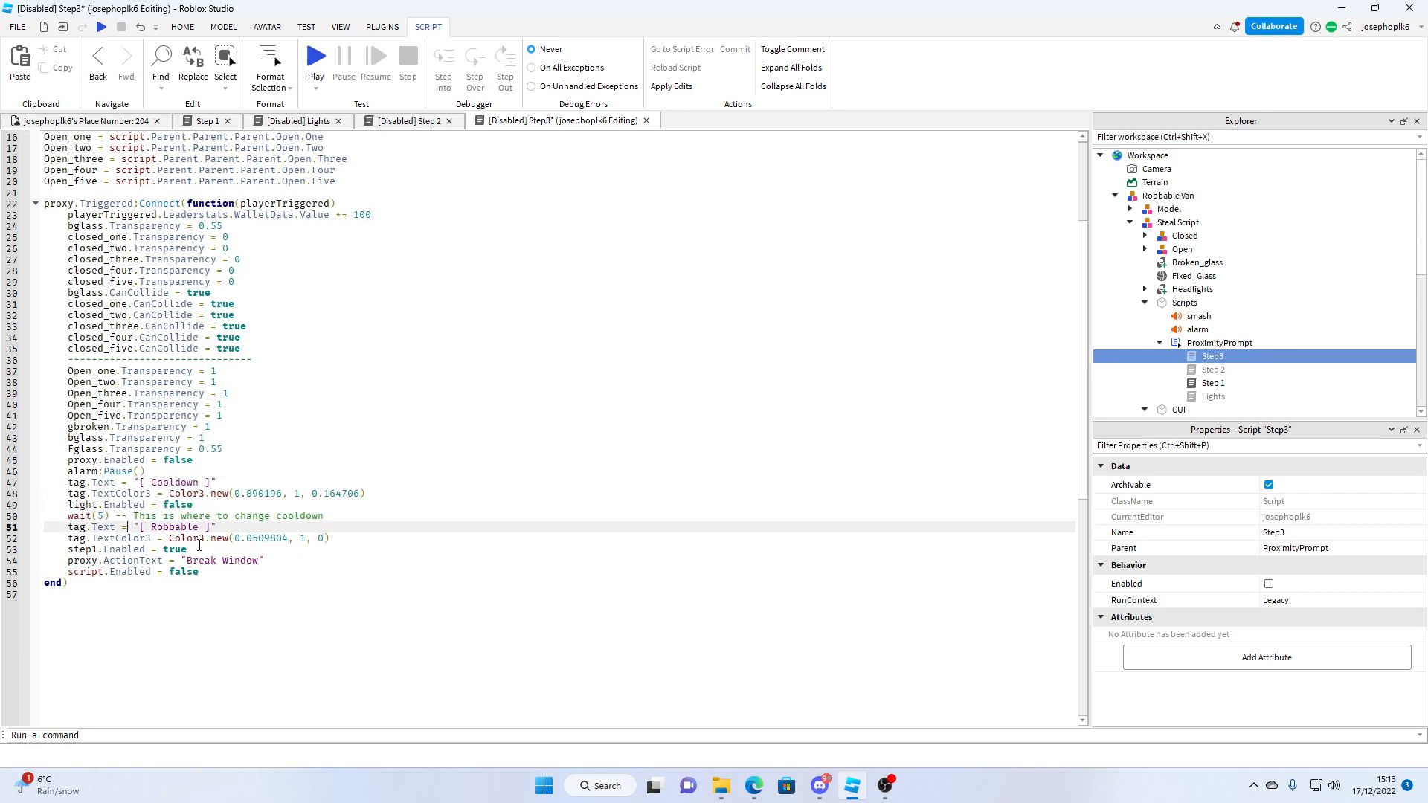
{"action": "left_click_drag", "start_coordinate": [200, 537], "coordinate": [334, 548]}
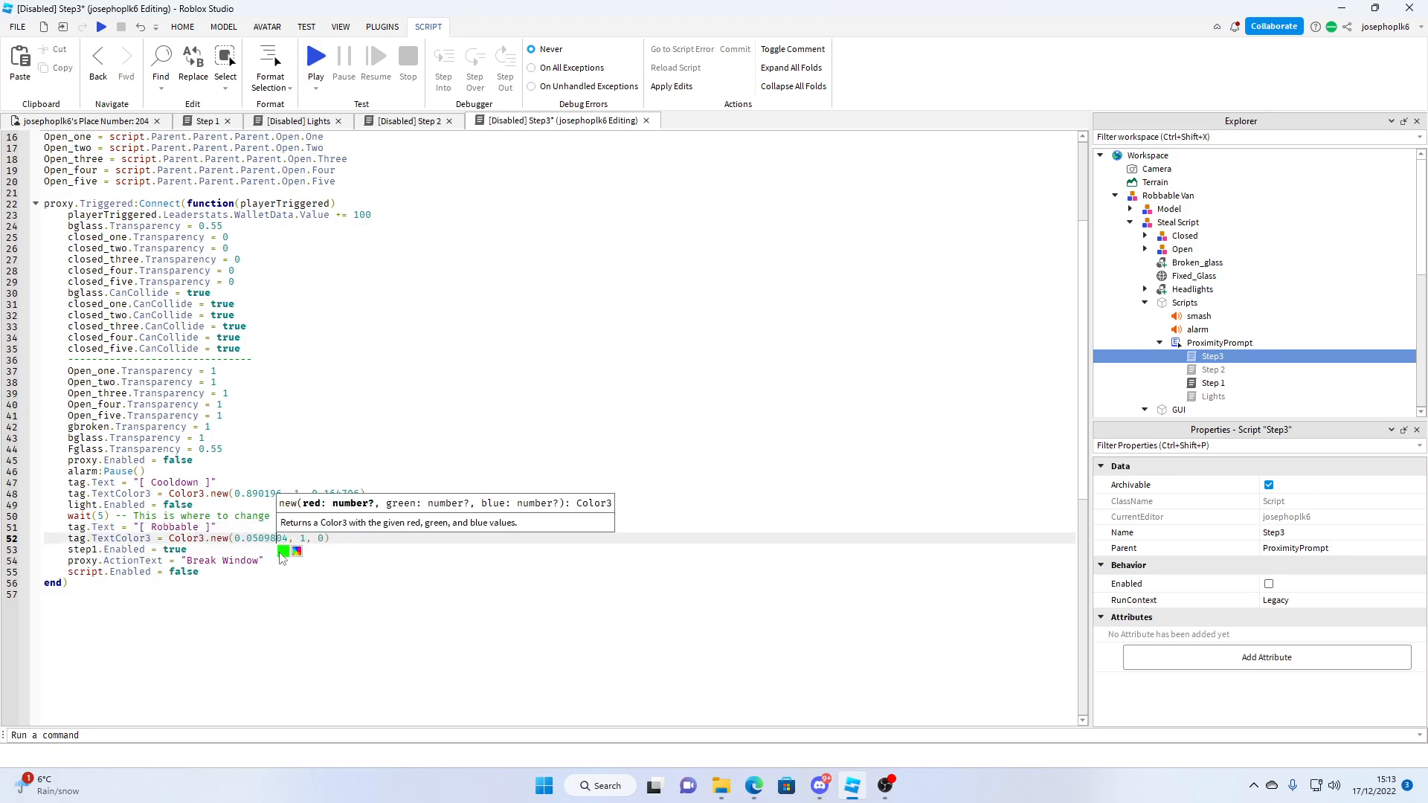
{"action": "left_click", "coordinate": [282, 550]}
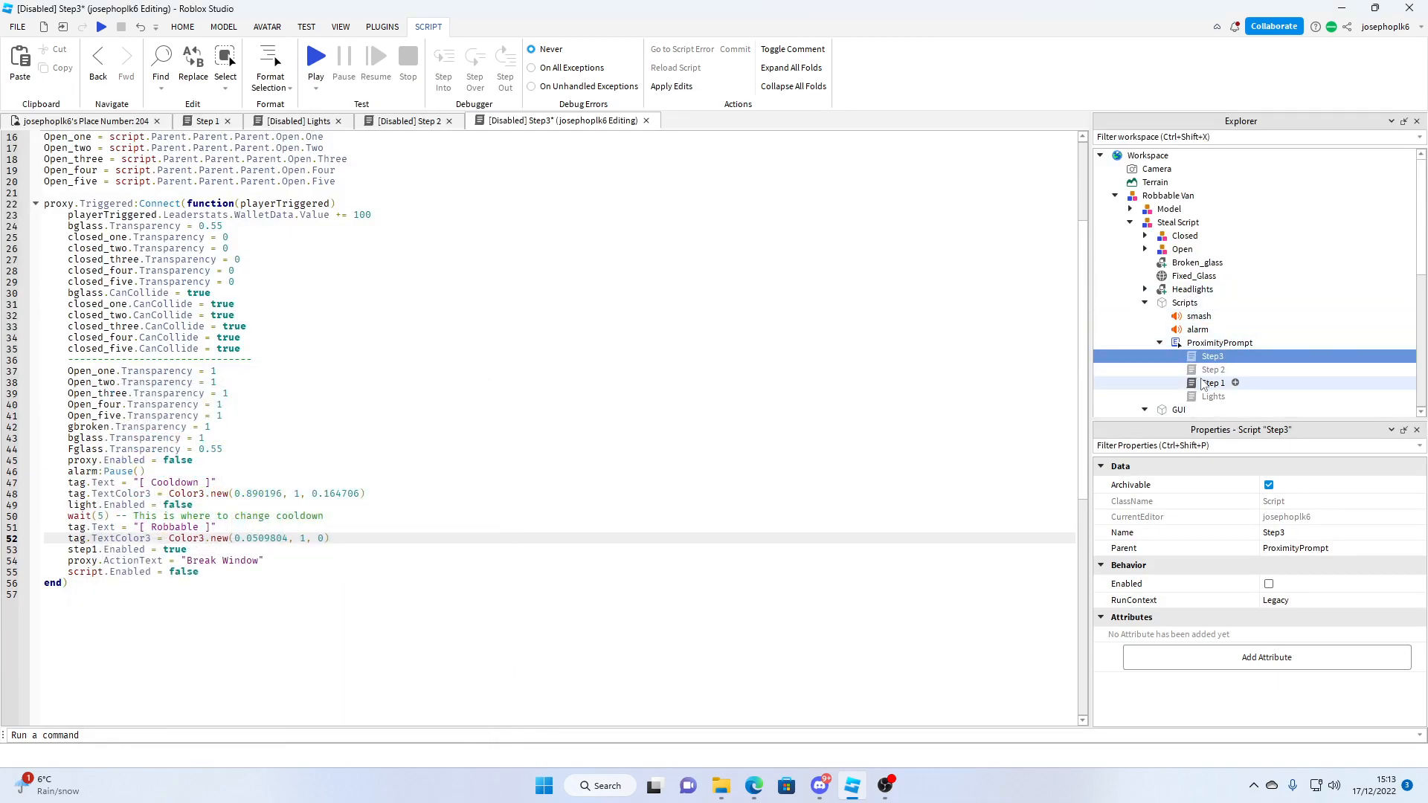
- Check the van's GUI part in the Explorer and return to the Step3 code
{"action": "left_click", "coordinate": [1178, 409]}
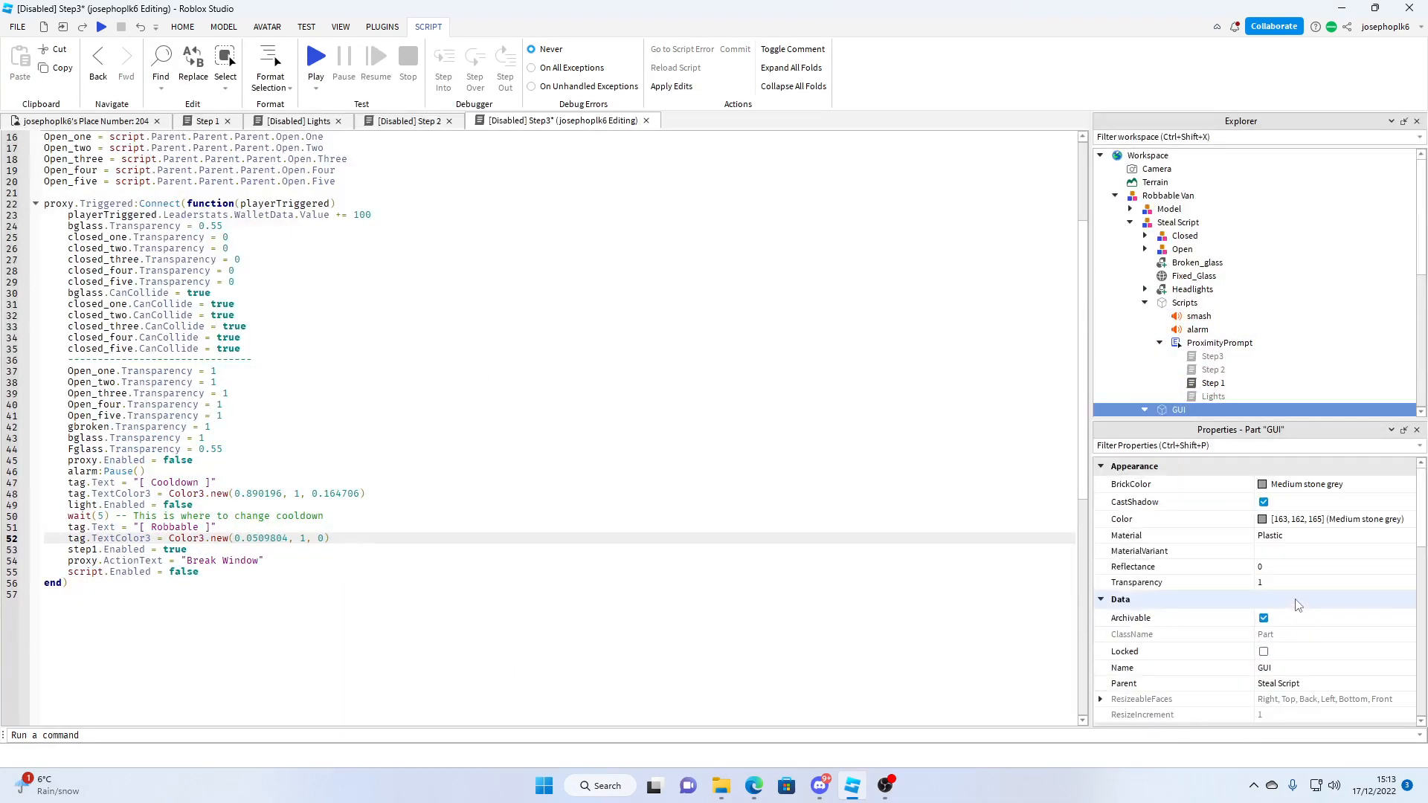
{"action": "left_click", "coordinate": [1321, 519]}
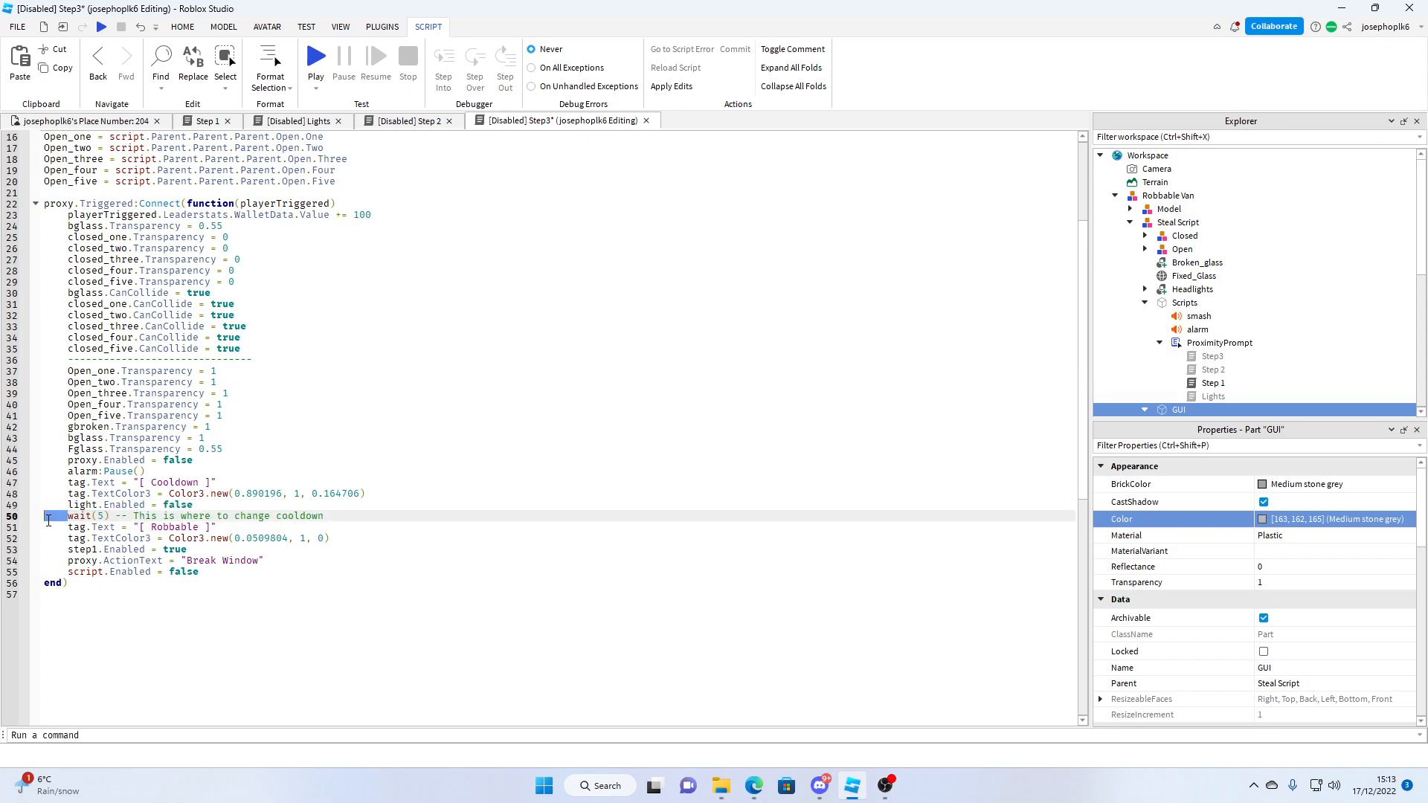
{"action": "left_click", "coordinate": [402, 505]}
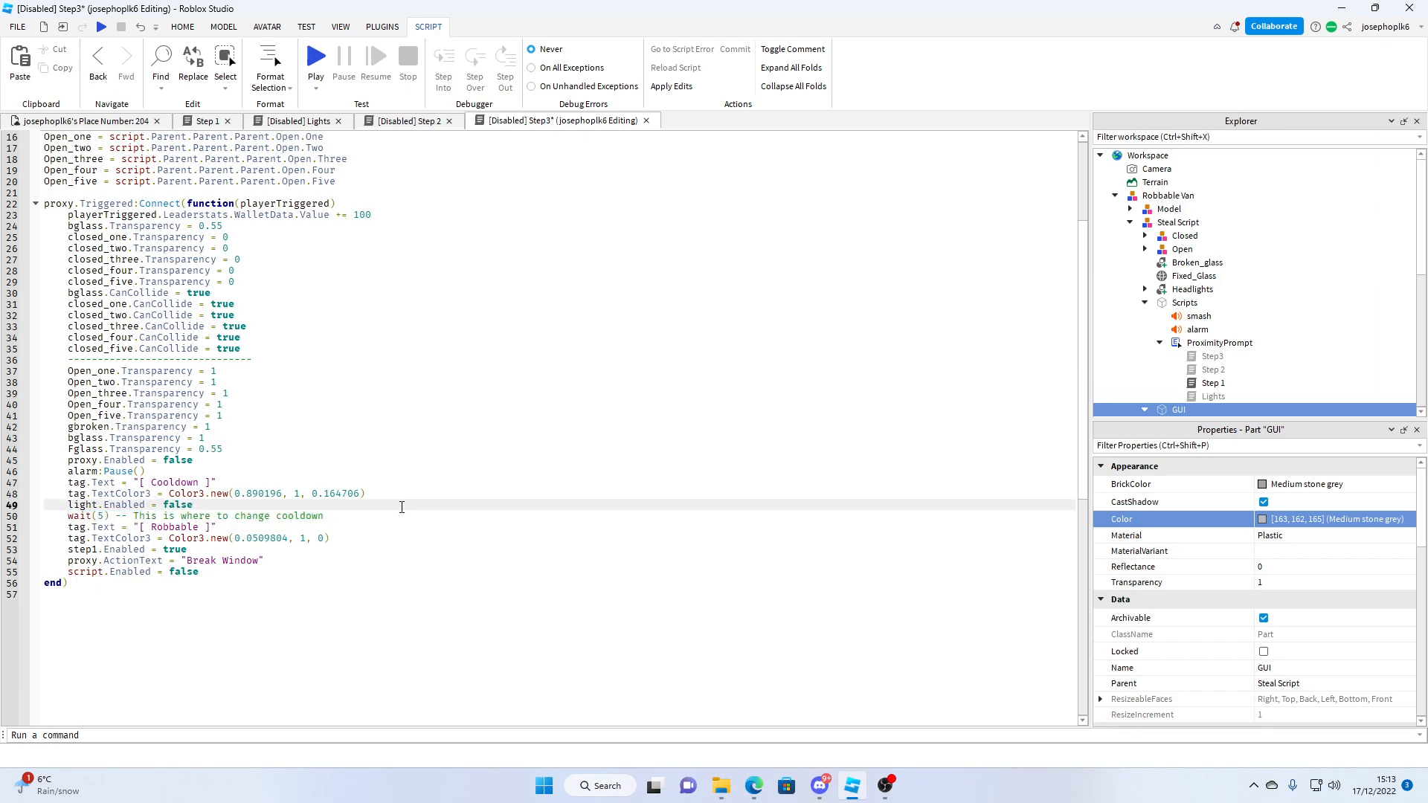